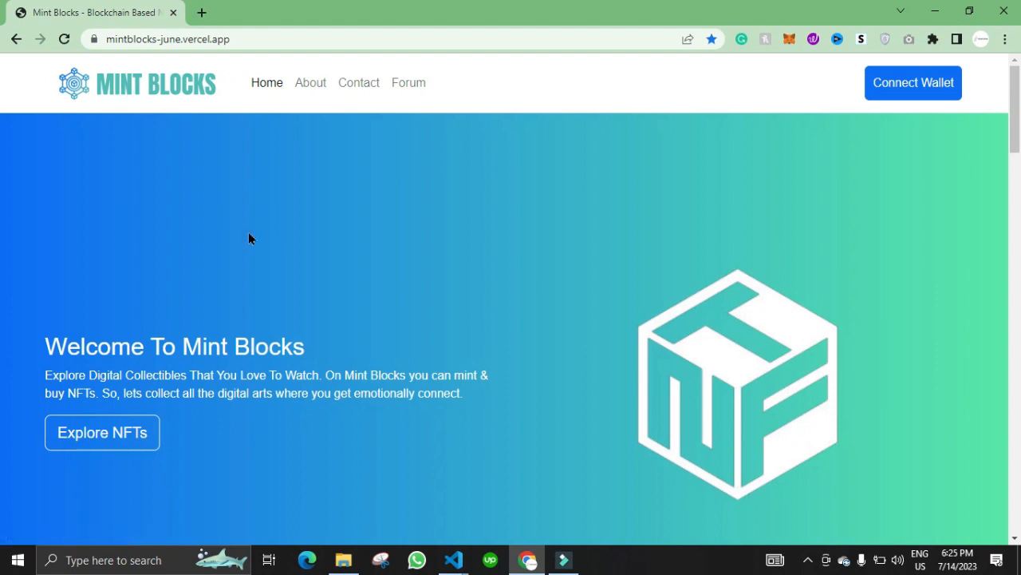
# Scroll through the Mint Blocks landing page to review its content.
pyautogui.scroll(-3)
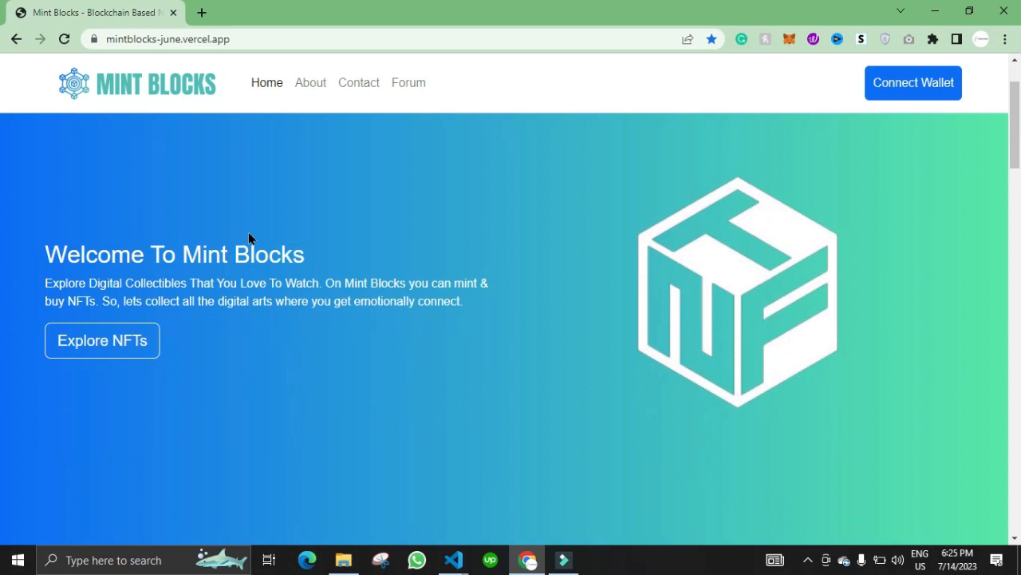
pyautogui.scroll(-3)
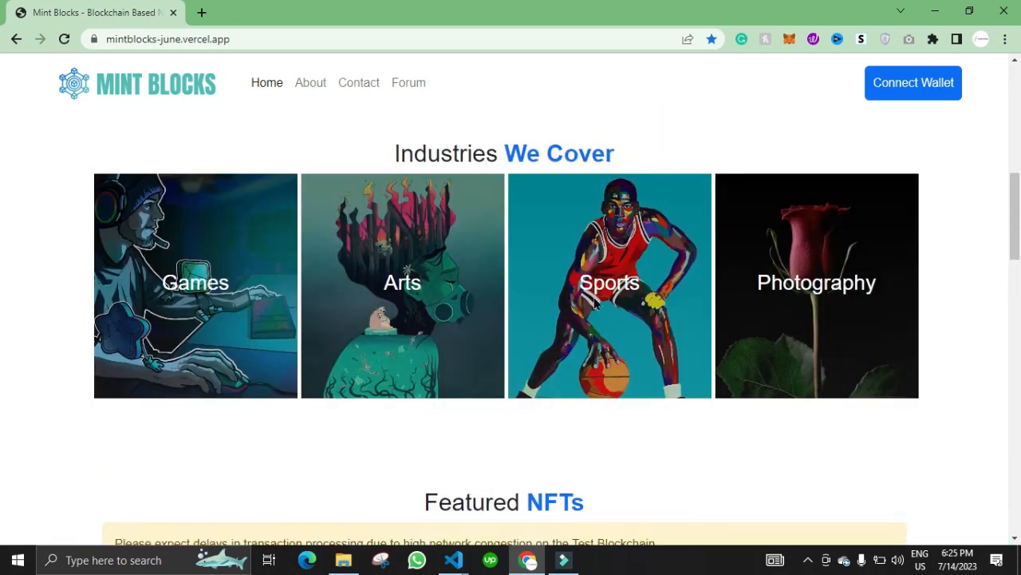
pyautogui.scroll(-3)
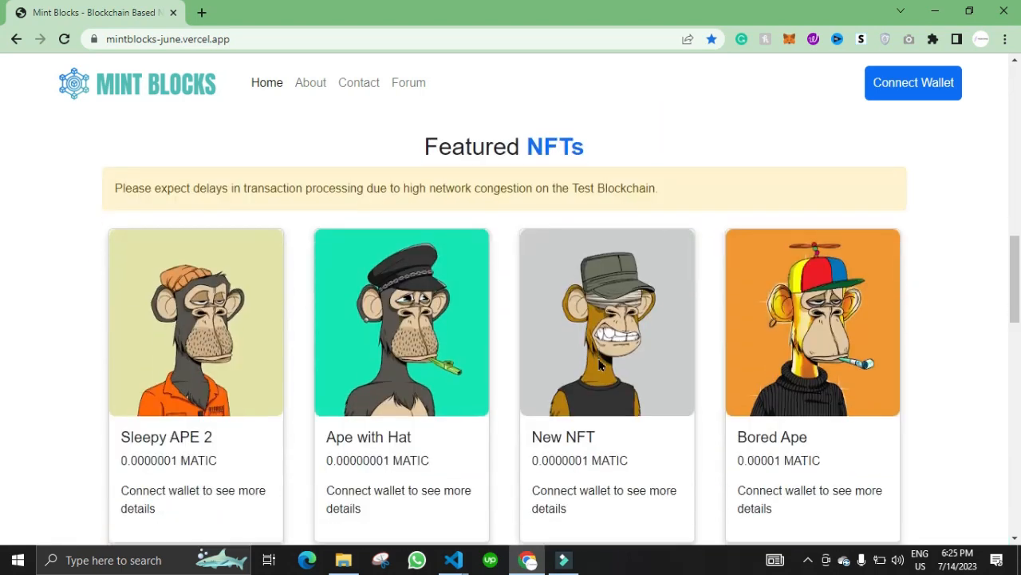
pyautogui.scroll(-3)
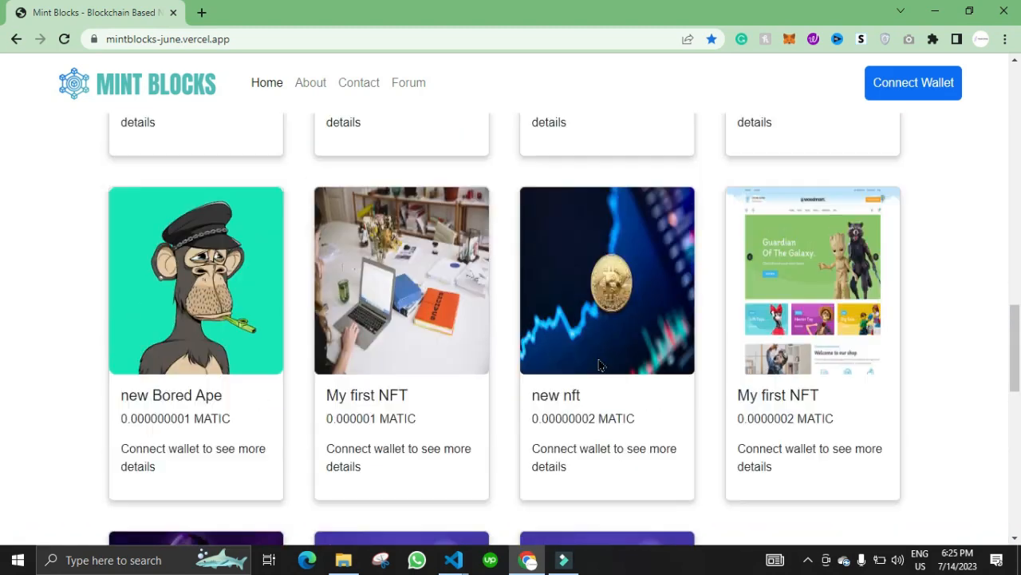
pyautogui.scroll(3)
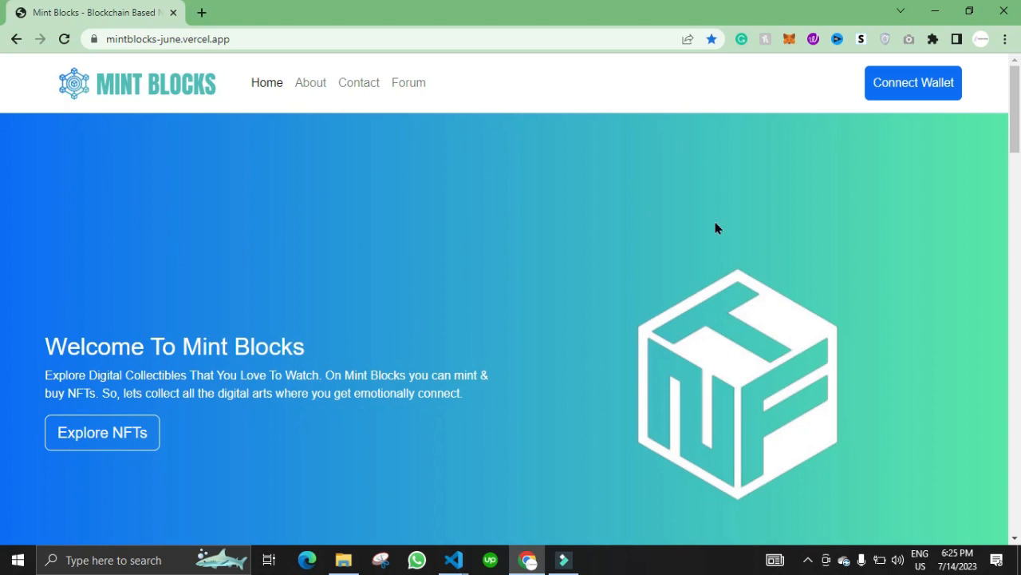
# Visit the About Us page, then the Contact Us page with its message form.
pyautogui.click(310, 83)
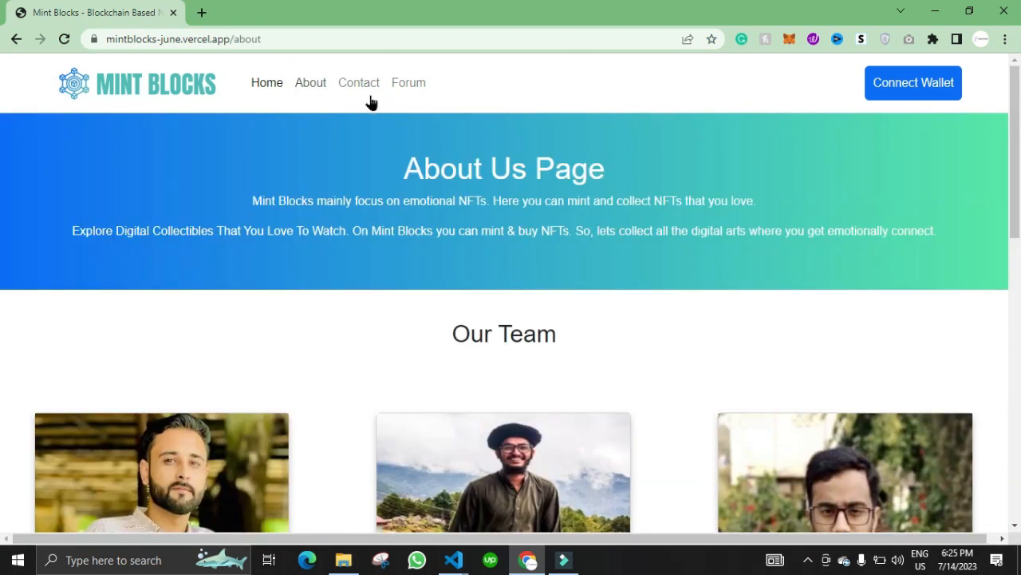
pyautogui.click(358, 83)
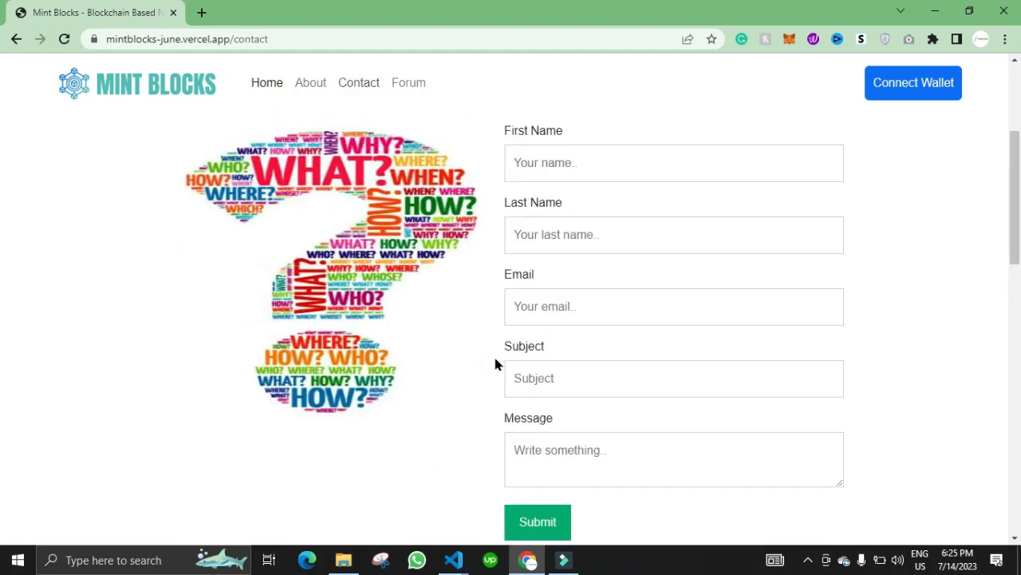
pyautogui.scroll(-3)
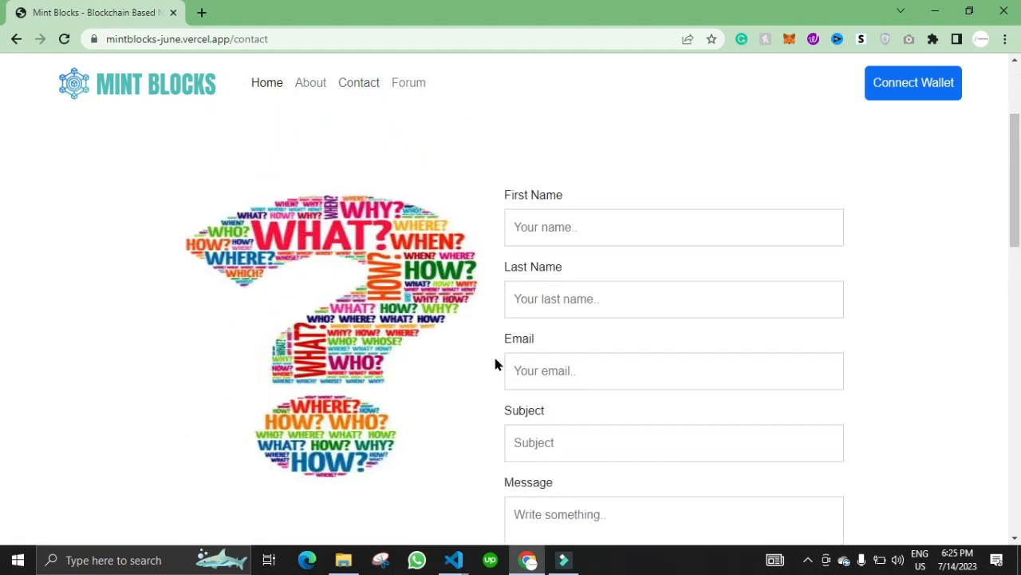
pyautogui.moveTo(360, 236)
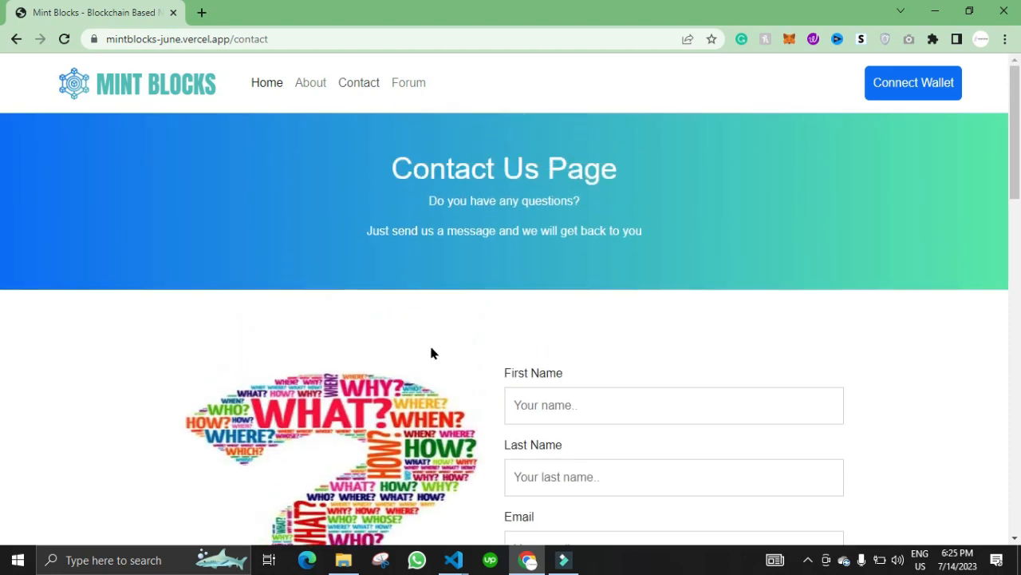
pyautogui.moveTo(409, 83)
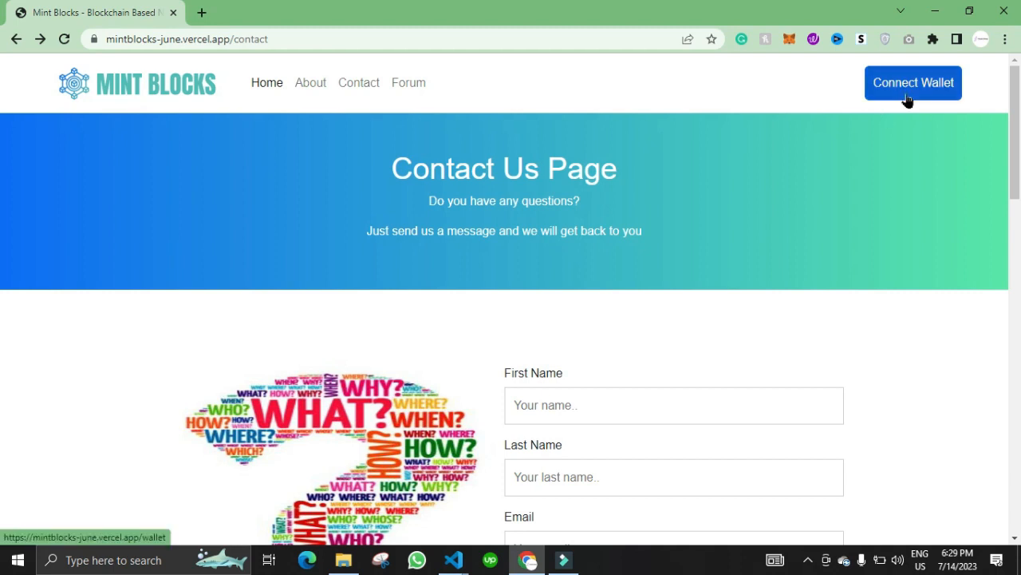
# Connect the MetaMask wallet to Mint Blocks and reach the created-NFTs dashboard.
pyautogui.click(913, 83)
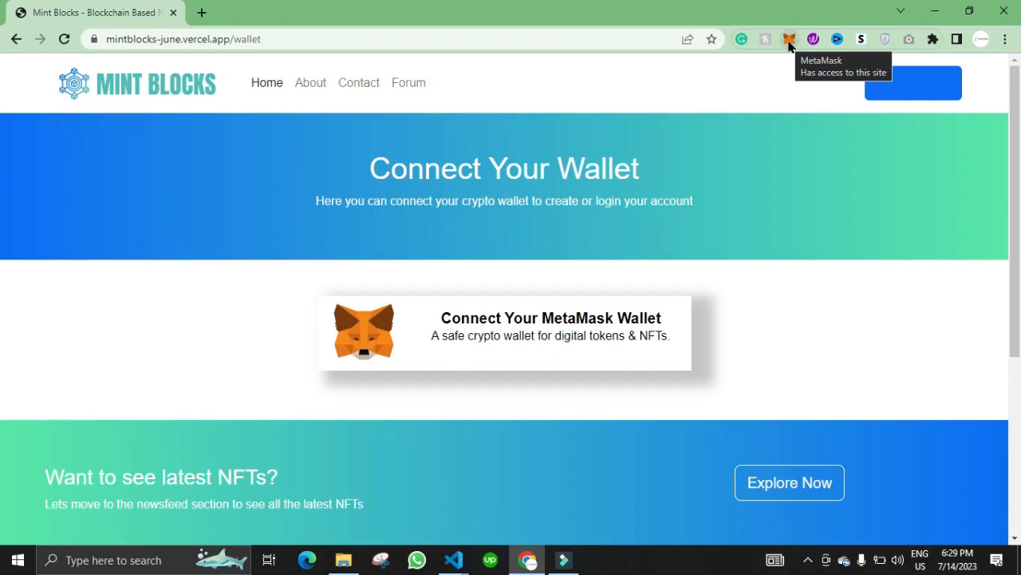
pyautogui.moveTo(789, 45)
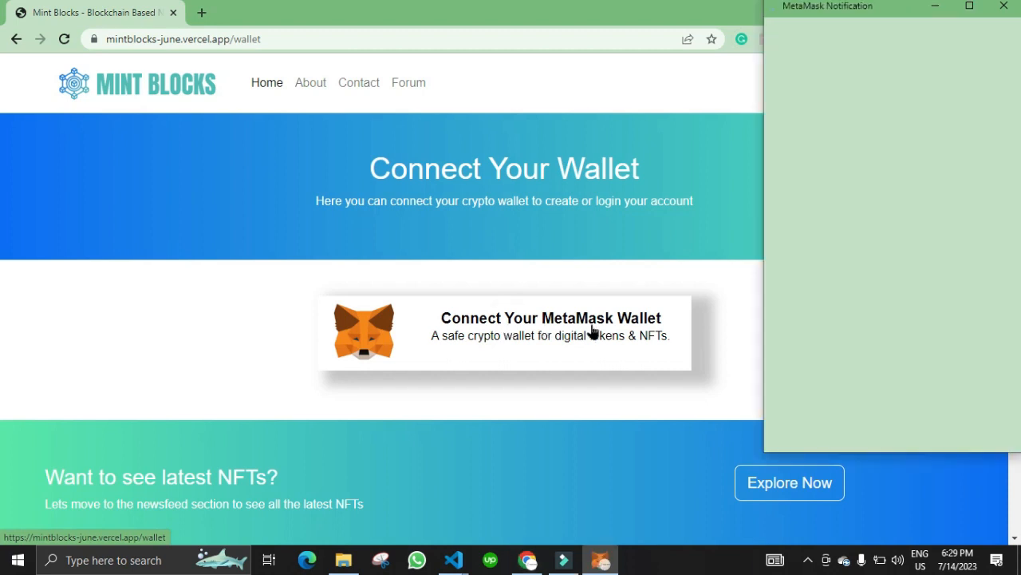
pyautogui.click(550, 326)
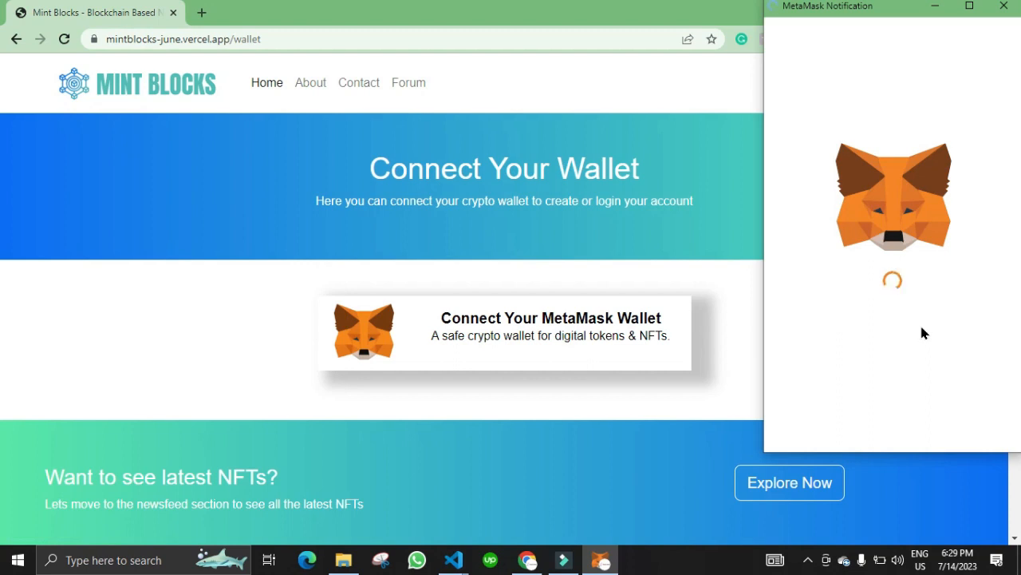
pyautogui.moveTo(906, 245)
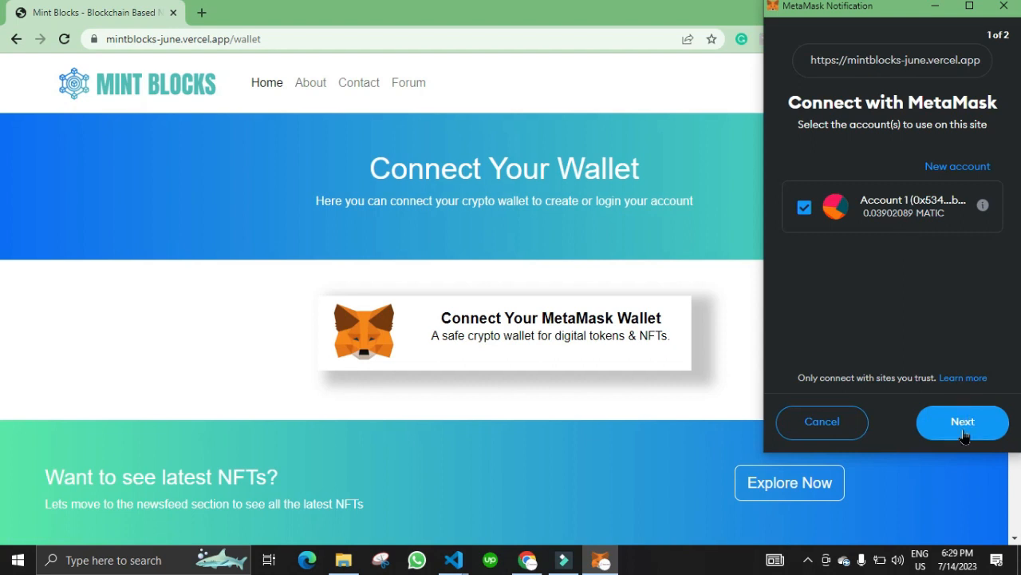
pyautogui.click(962, 422)
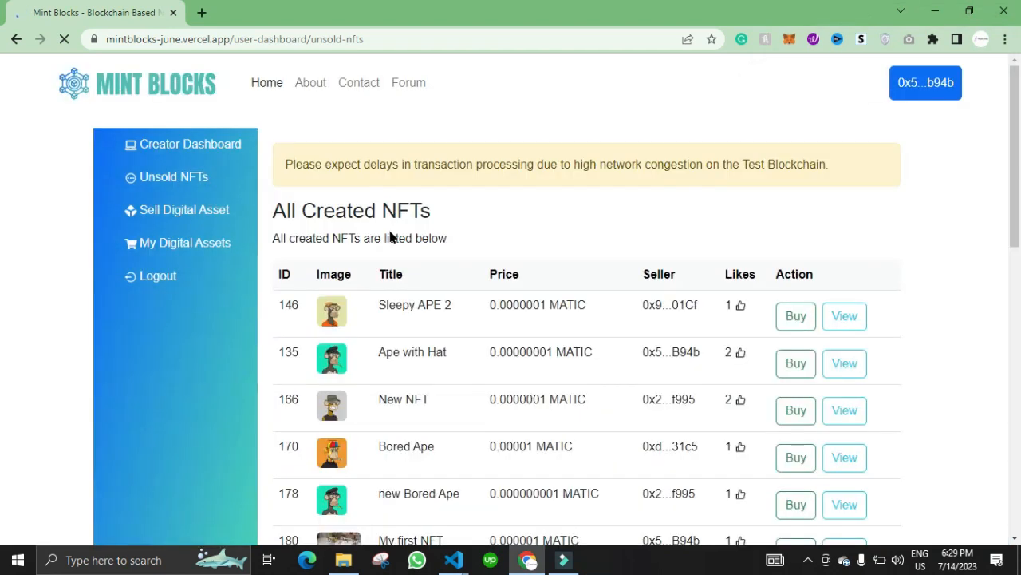
# View Your NFTs with their statuses in the creator dashboard, then go to Sell Digital Asset.
pyautogui.scroll(-3)
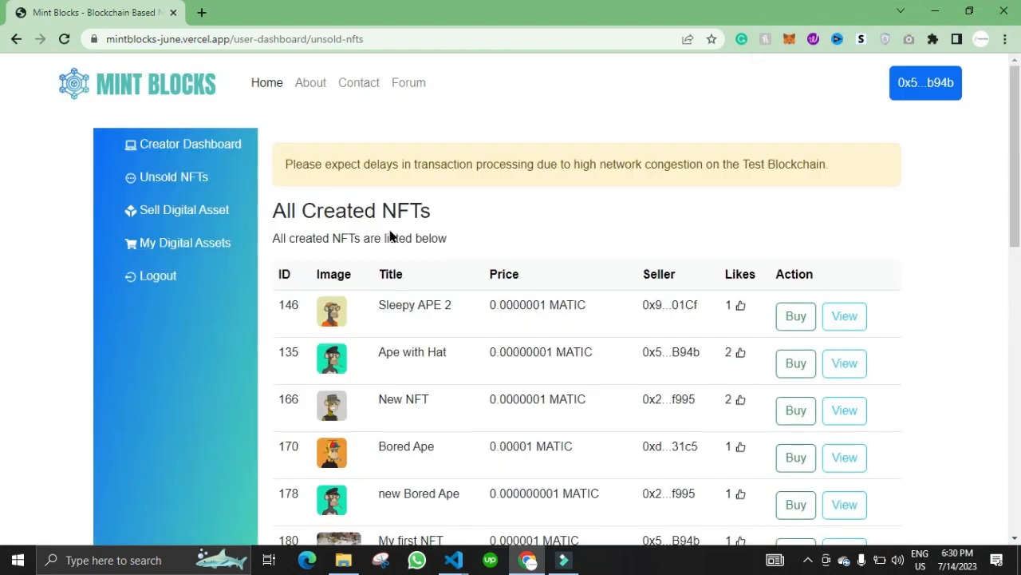
pyautogui.click(188, 143)
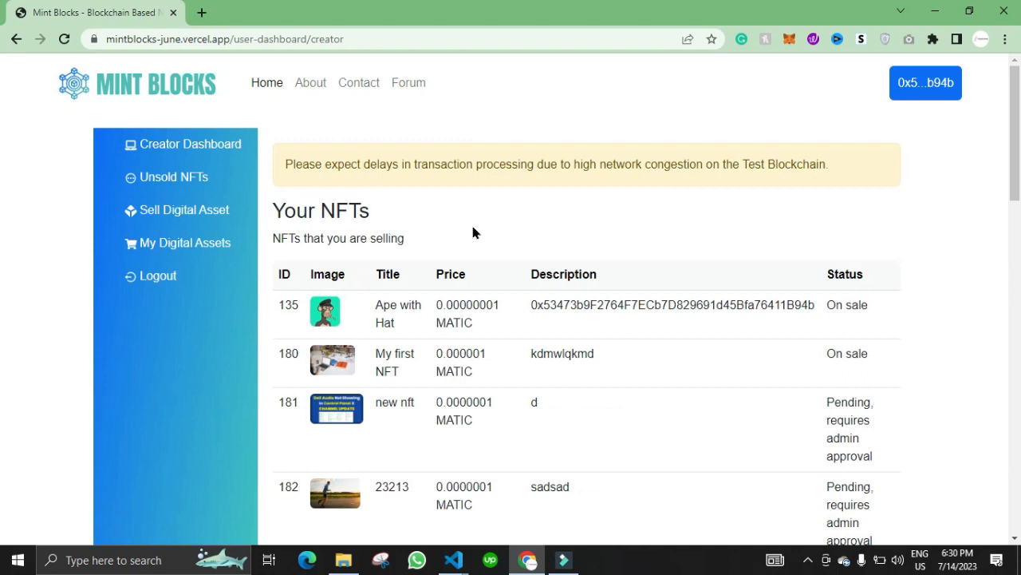
pyautogui.scroll(-3)
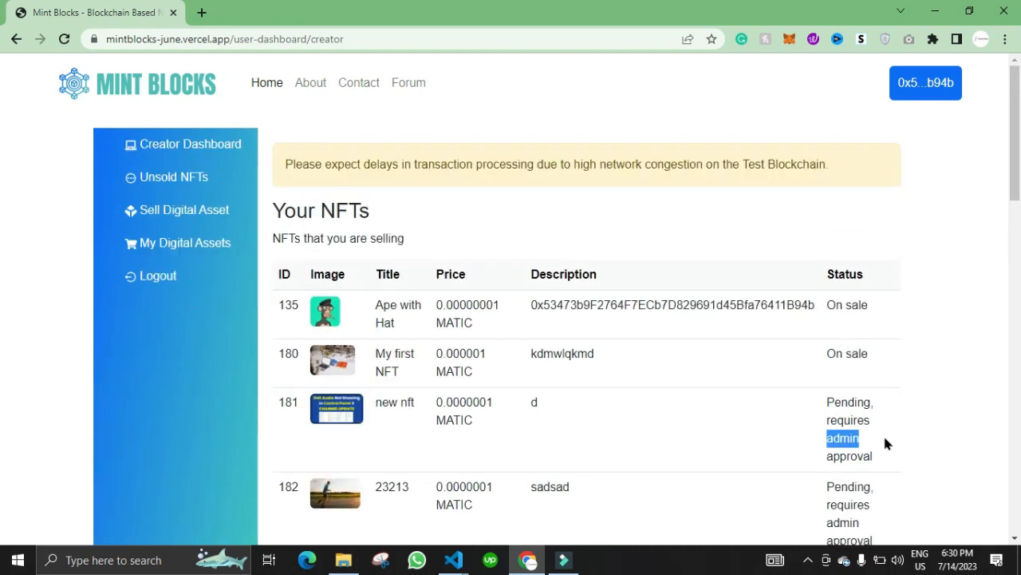
pyautogui.click(186, 210)
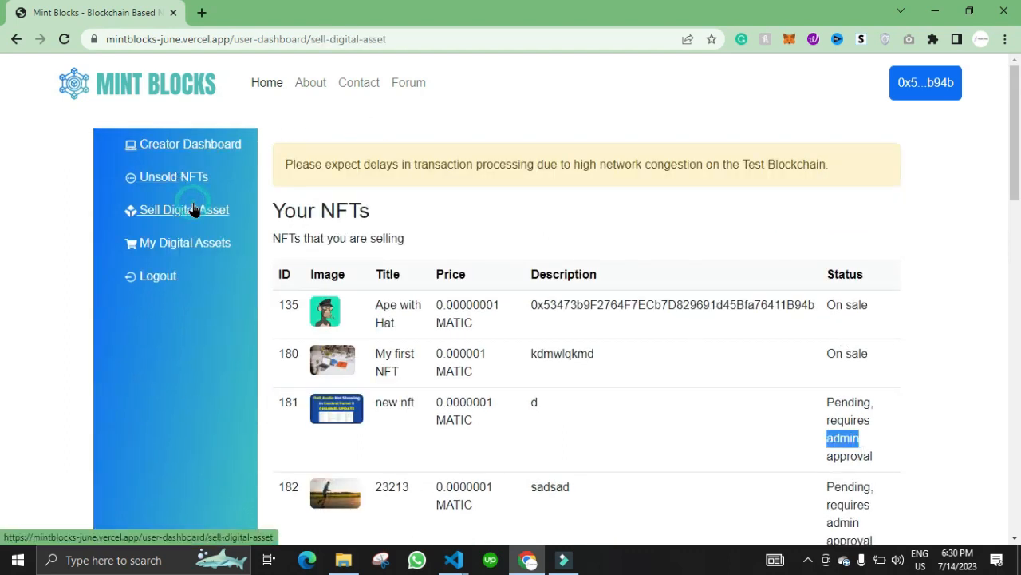
# Fill the new listing with title 'My first NFT', price 0.0 and description 'des'.
pyautogui.click(184, 210)
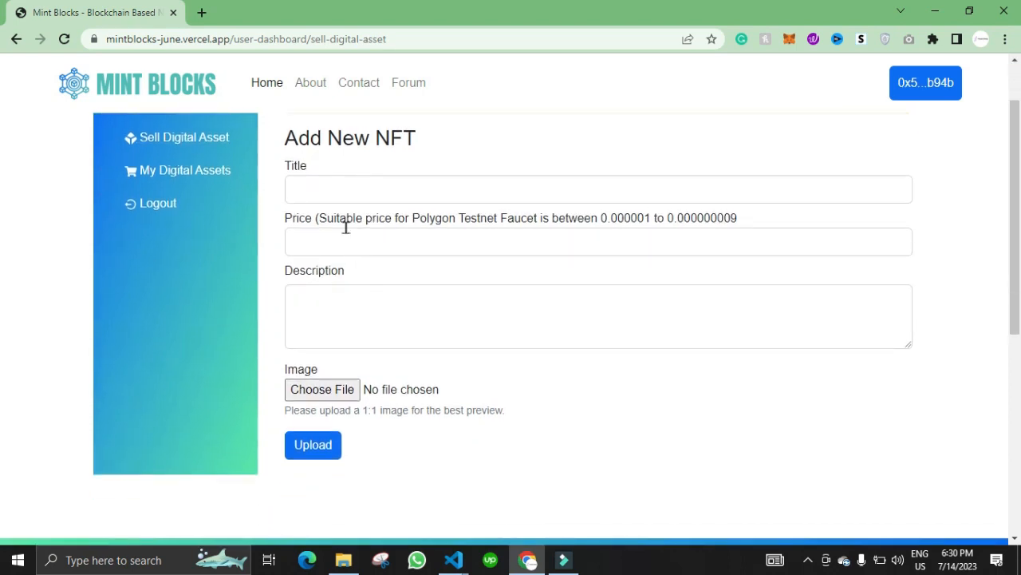
pyautogui.write('My first NFT')
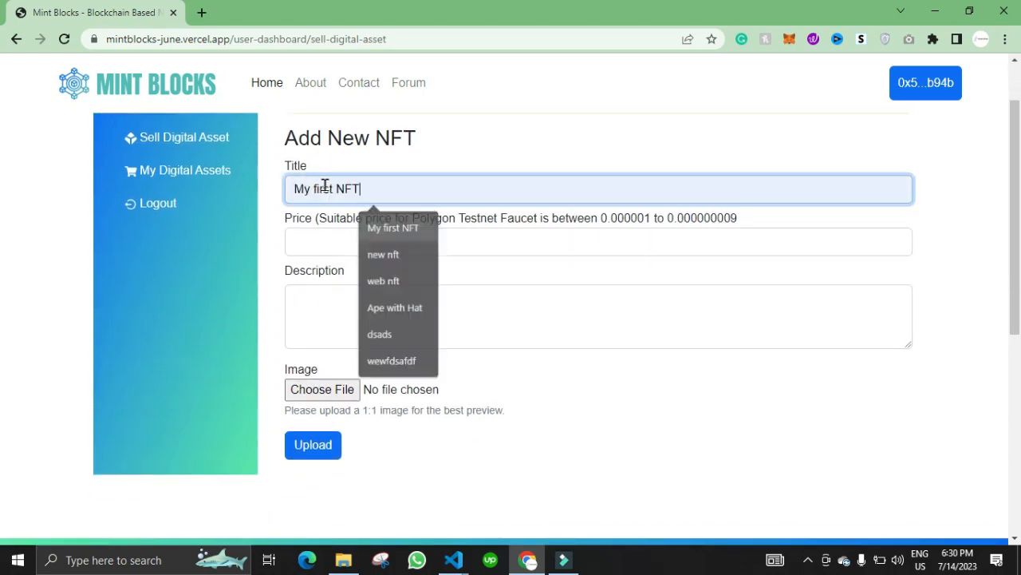
pyautogui.write('0.000002')
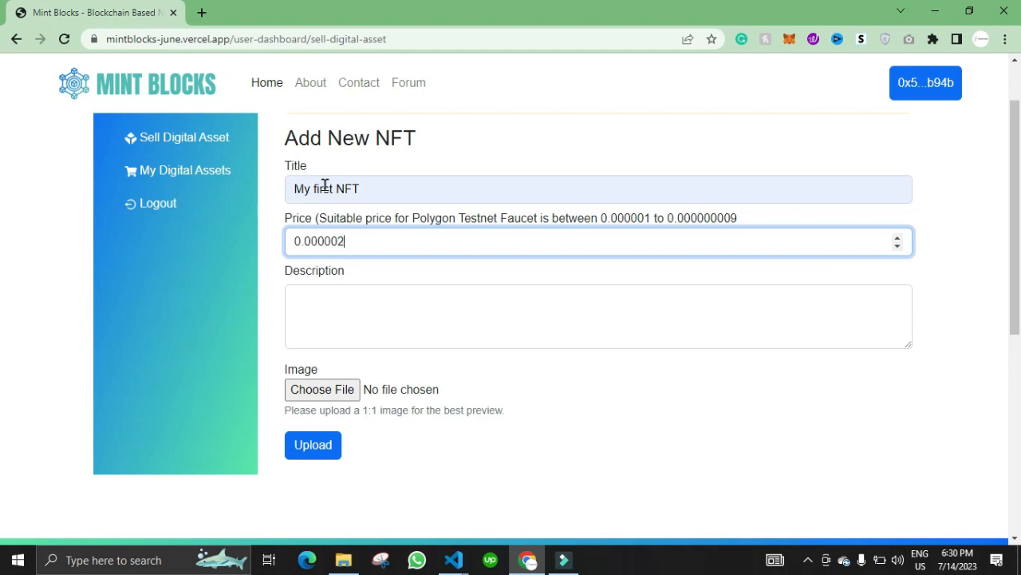
pyautogui.write('description')
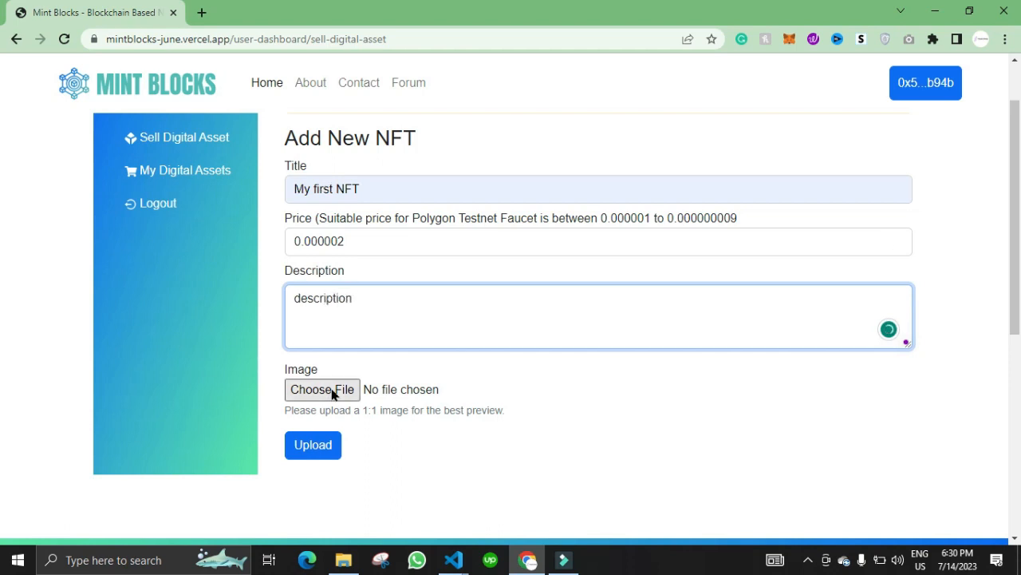
# Attach the Path Mat logo image 1 (2).png to the listing.
pyautogui.click(323, 389)
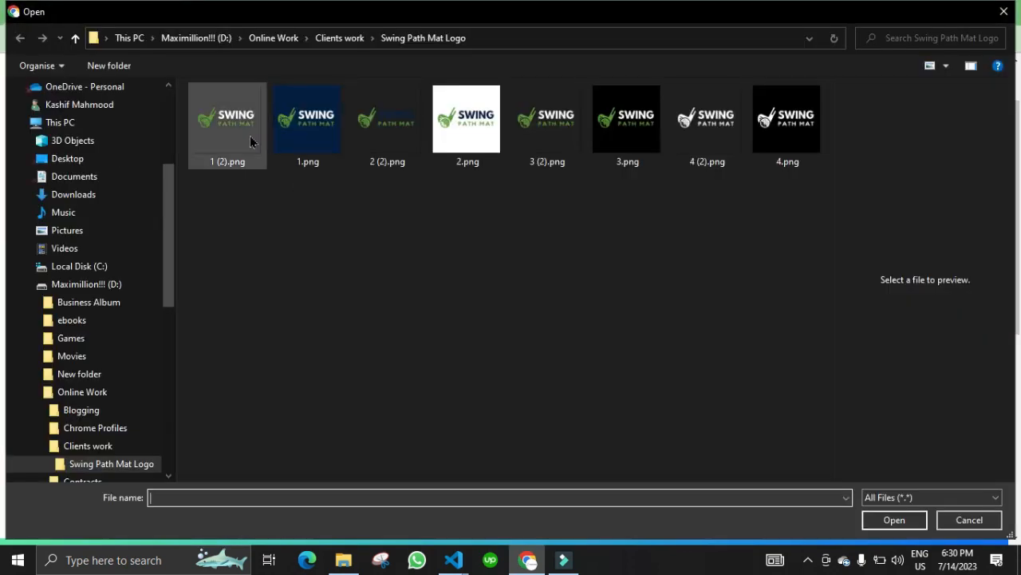
pyautogui.doubleClick(227, 118)
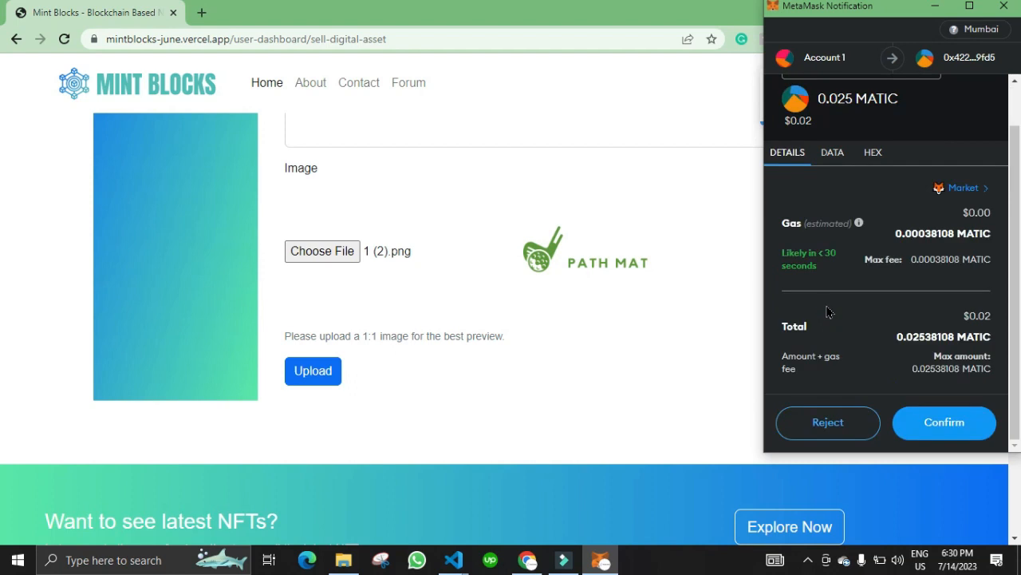
# Confirm the MetaMask listing fee so 'My first NFT' shows as pending approval.
pyautogui.click(945, 421)
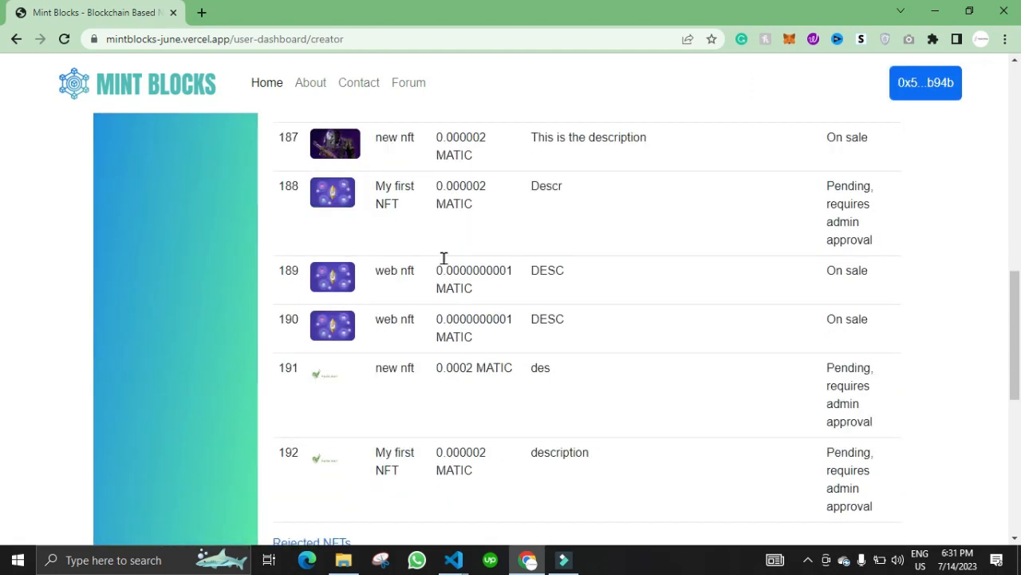
pyautogui.scroll(-3)
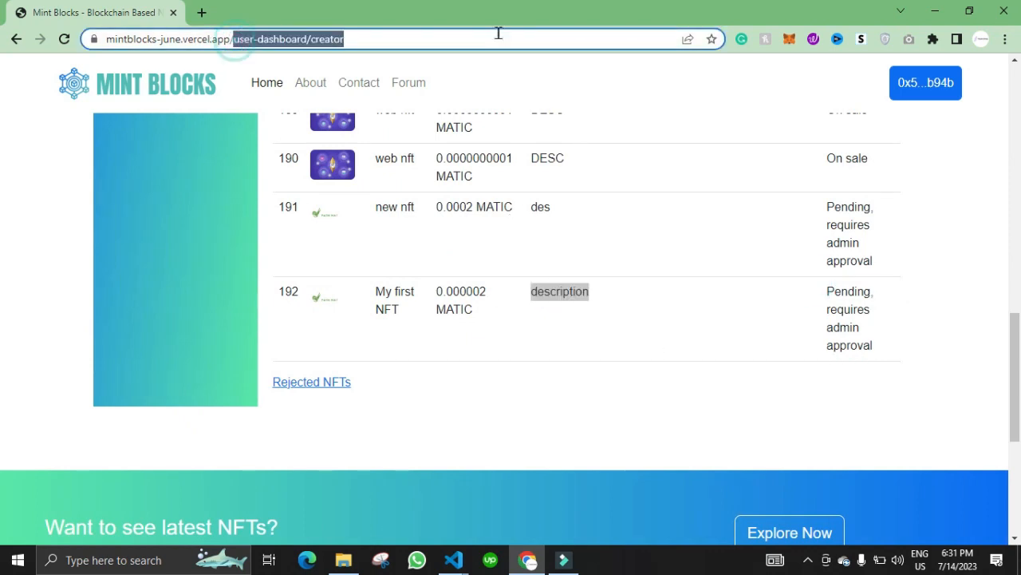
# Sign in at the /admin URL, approve the pending NFT and dismiss the reason dialog.
pyautogui.write('https://mintblocks-june.vercel.app/admin')
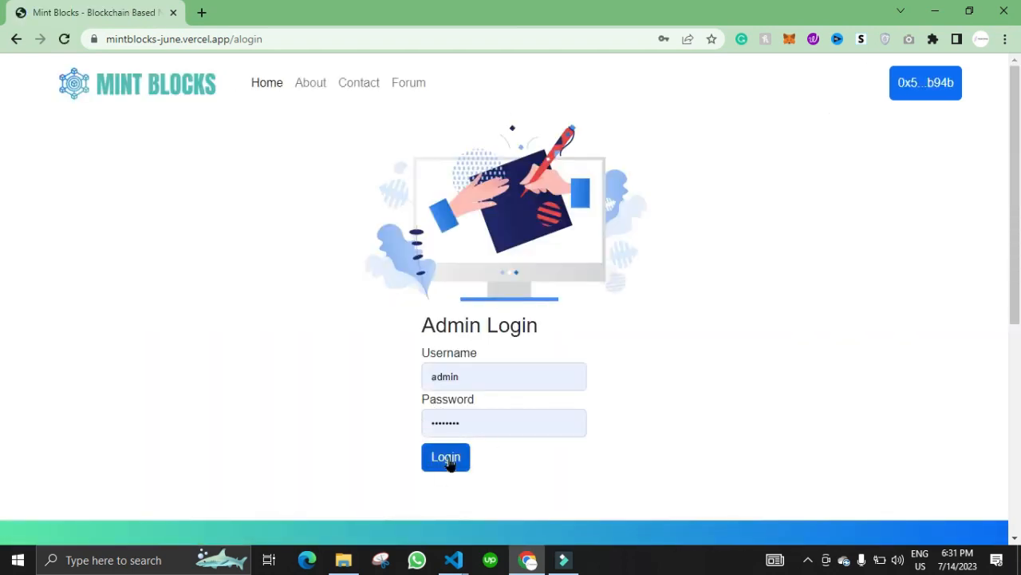
pyautogui.click(445, 456)
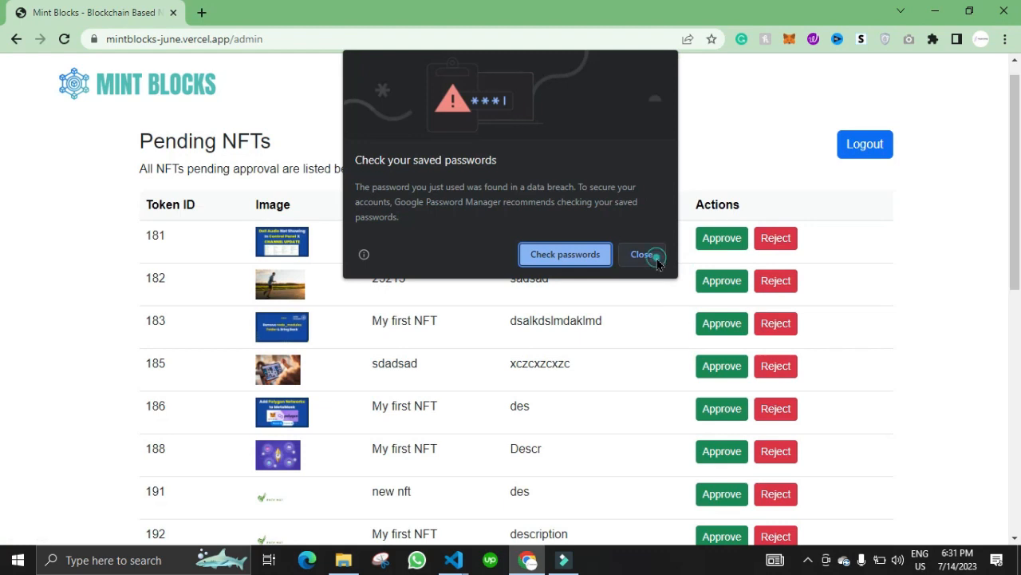
pyautogui.click(642, 254)
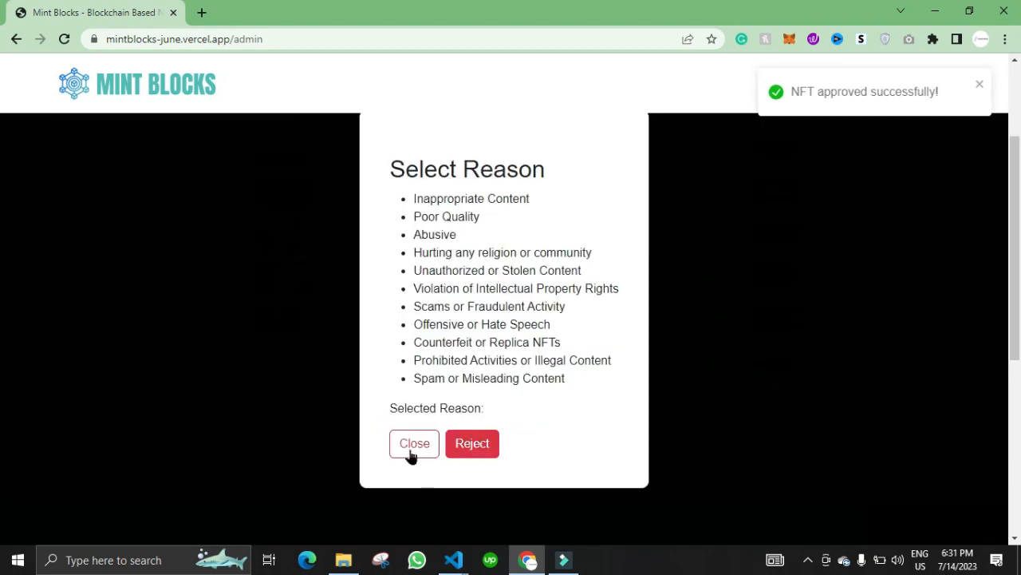
pyautogui.click(415, 444)
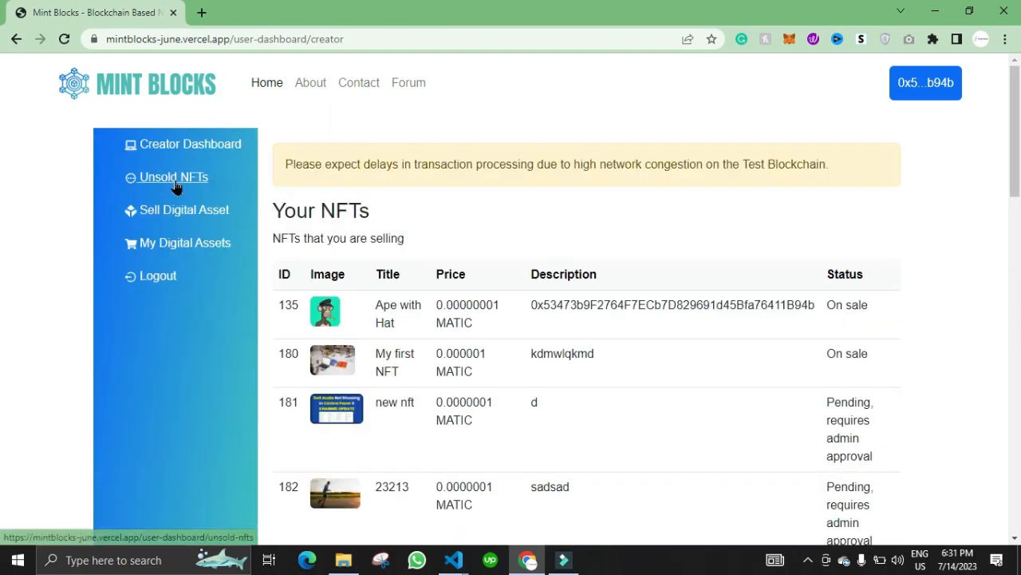
# View NFT 192 'My first NFT' among unsold NFTs and close its details.
pyautogui.click(172, 176)
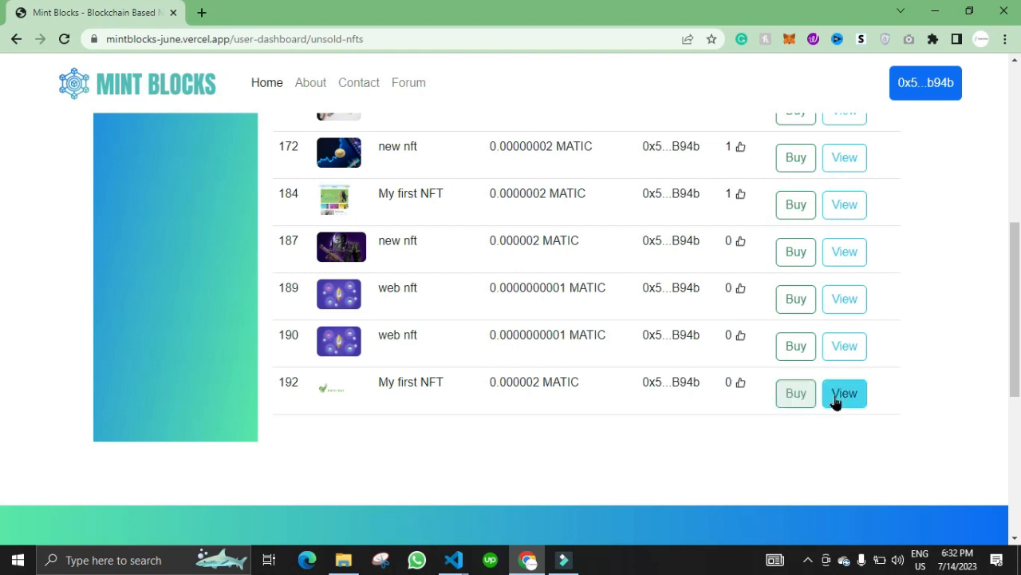
pyautogui.click(845, 392)
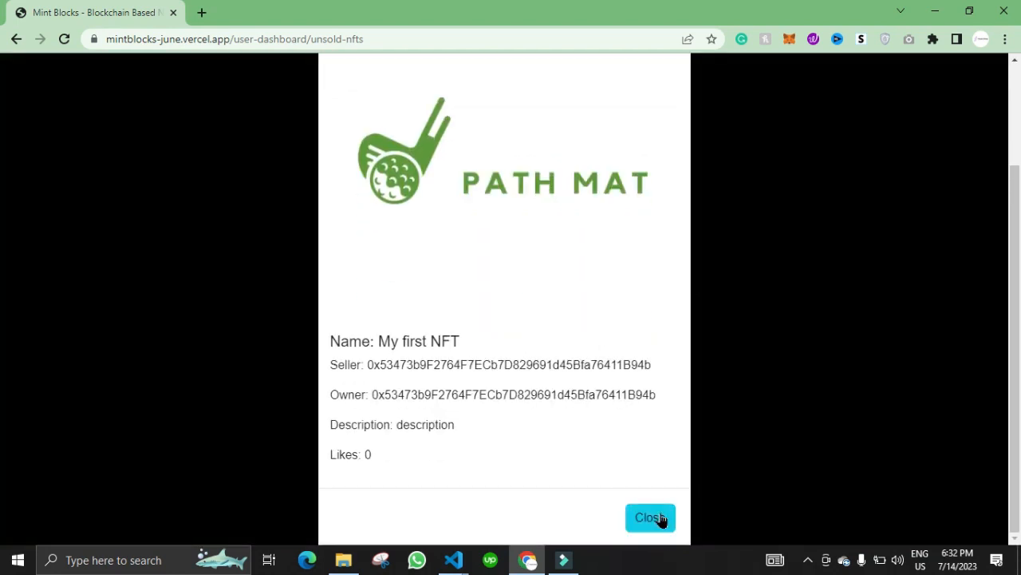
pyautogui.click(651, 517)
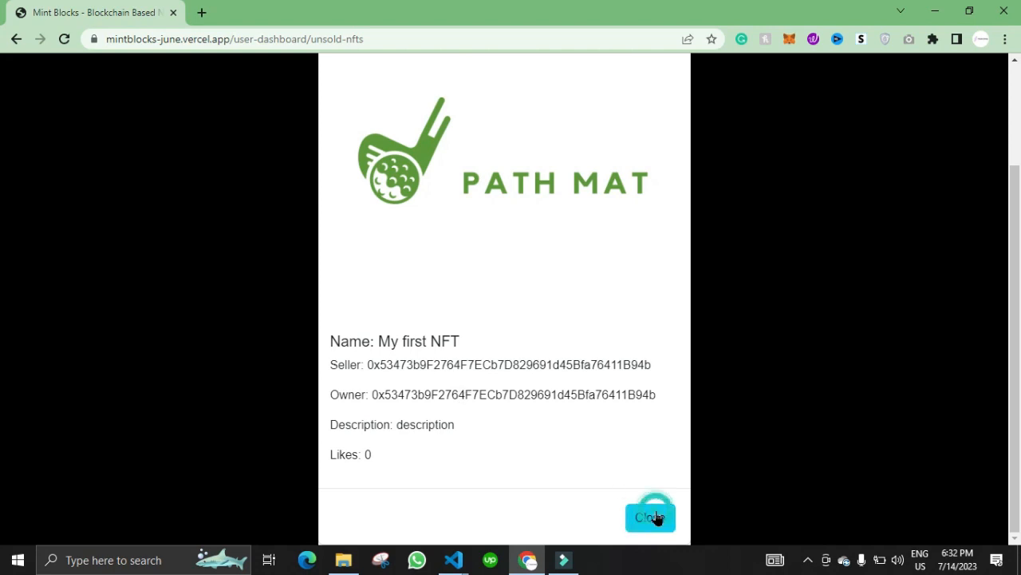
pyautogui.click(651, 517)
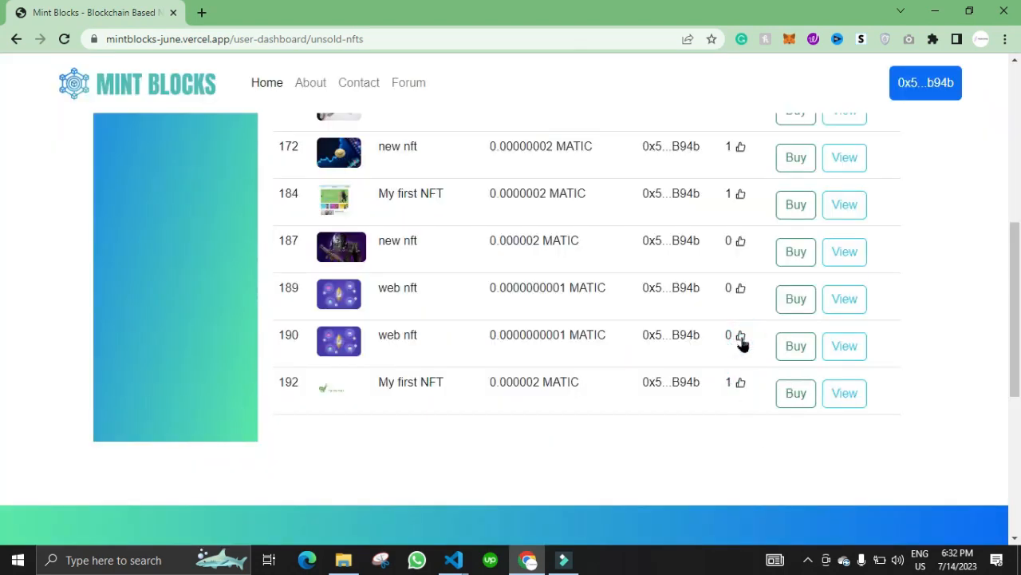
pyautogui.scroll(3)
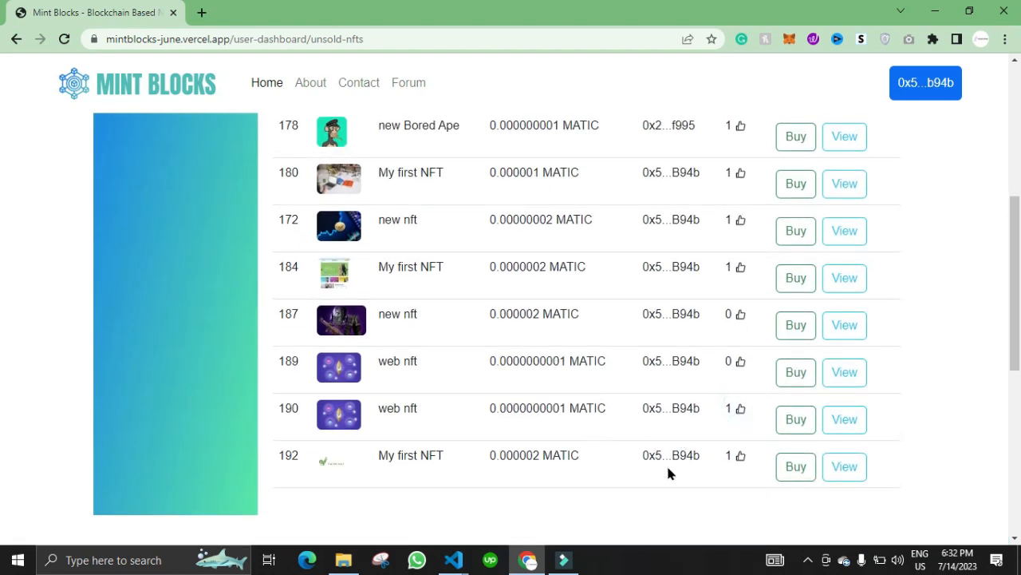
# Buy NFT 192 'My first NFT' and trigger the MetaMask transaction.
pyautogui.click(795, 466)
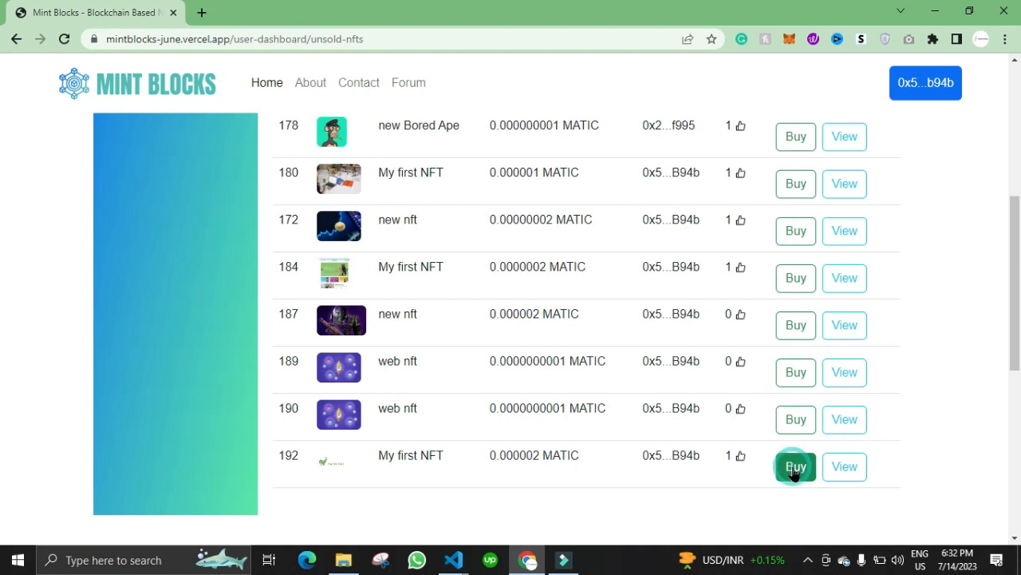
pyautogui.click(795, 466)
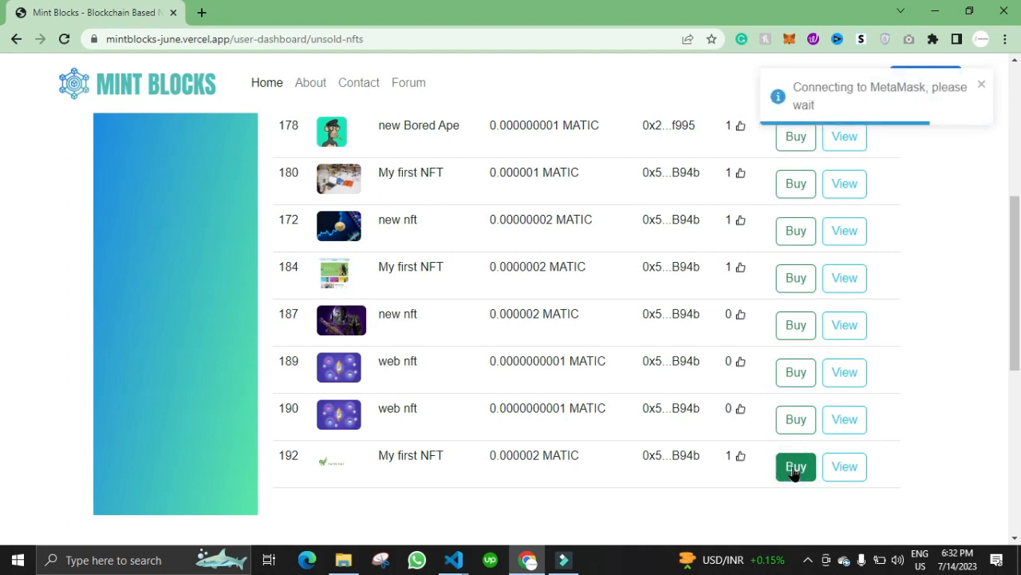
pyautogui.click(795, 466)
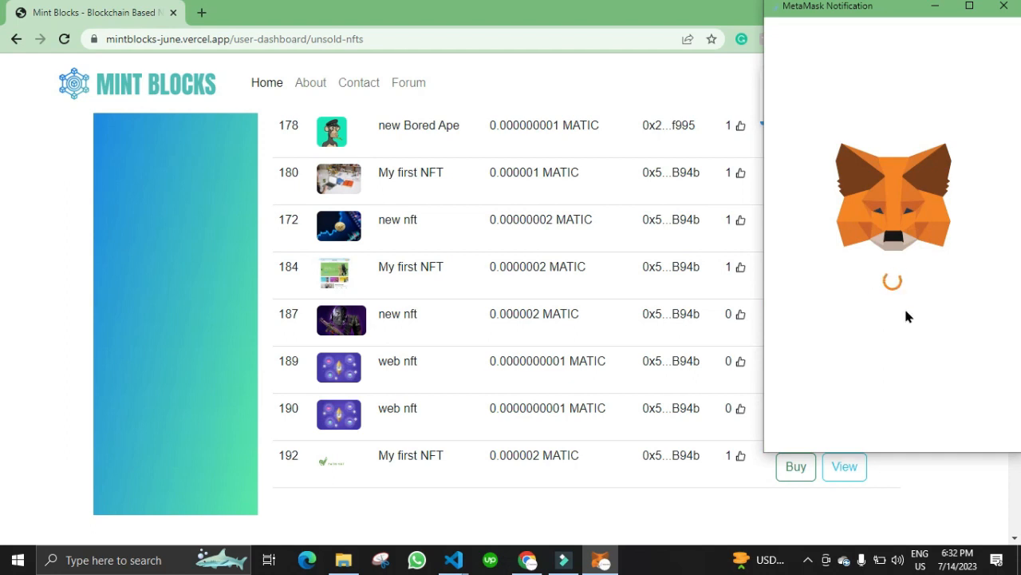
pyautogui.moveTo(909, 292)
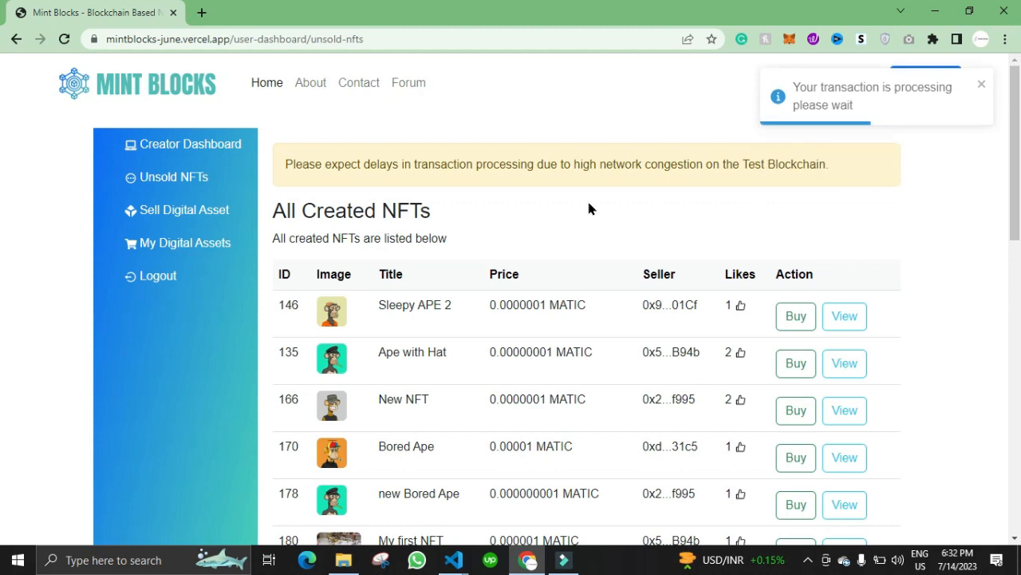
pyautogui.moveTo(579, 179)
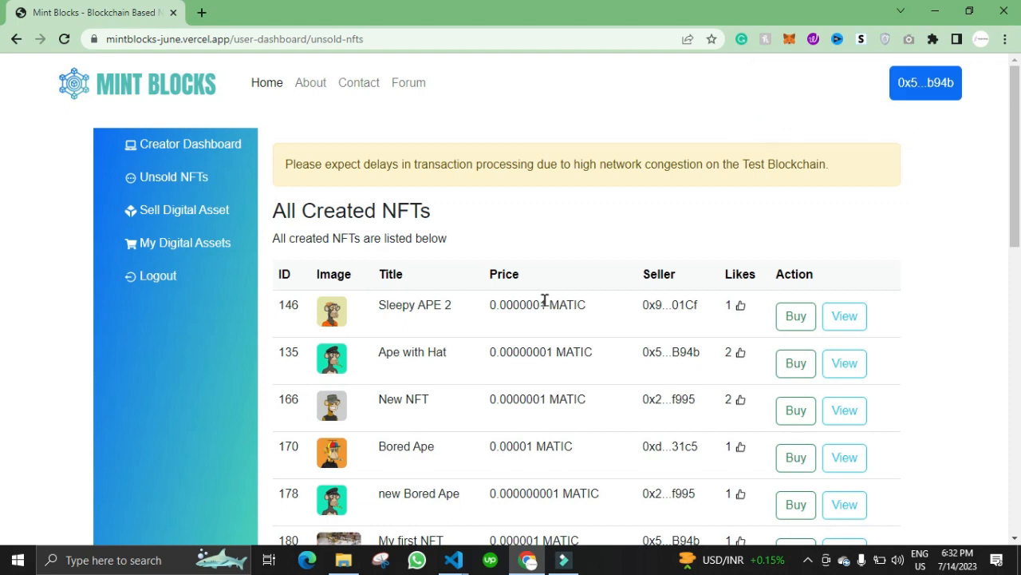
pyautogui.moveTo(492, 249)
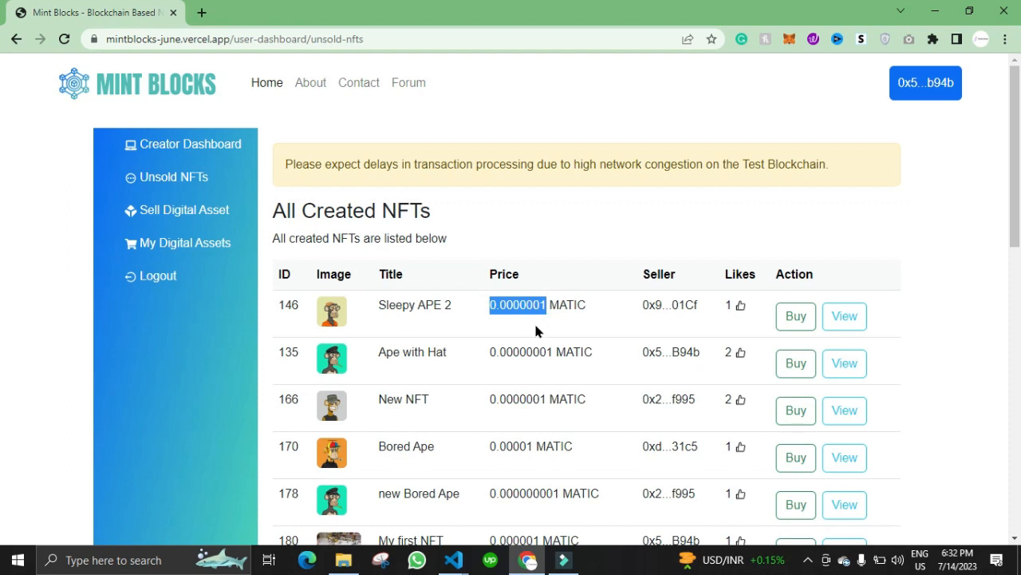
# Wait on the All Created NFTs page while the purchase transaction processes.
pyautogui.click(543, 305)
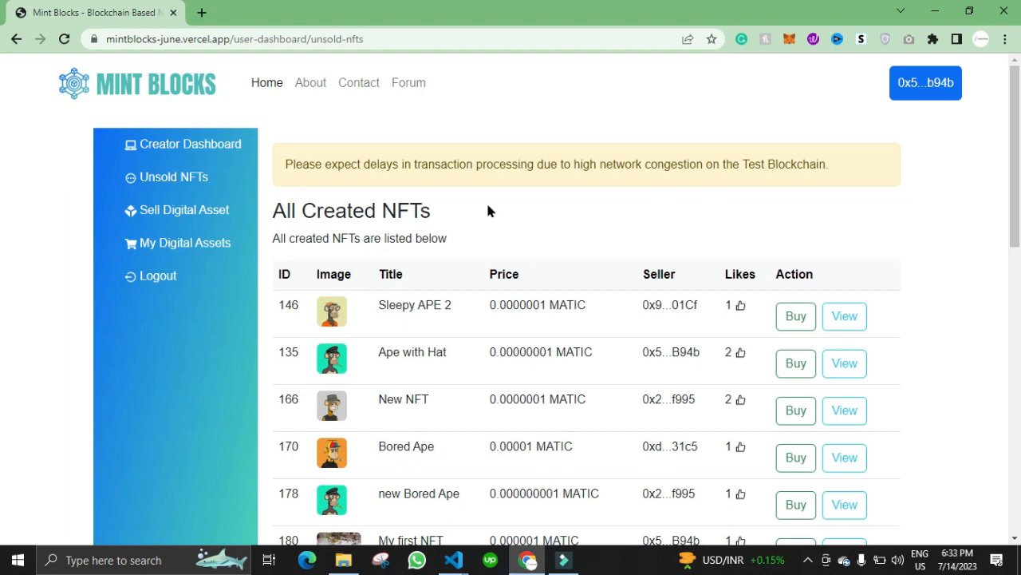
pyautogui.moveTo(185, 211)
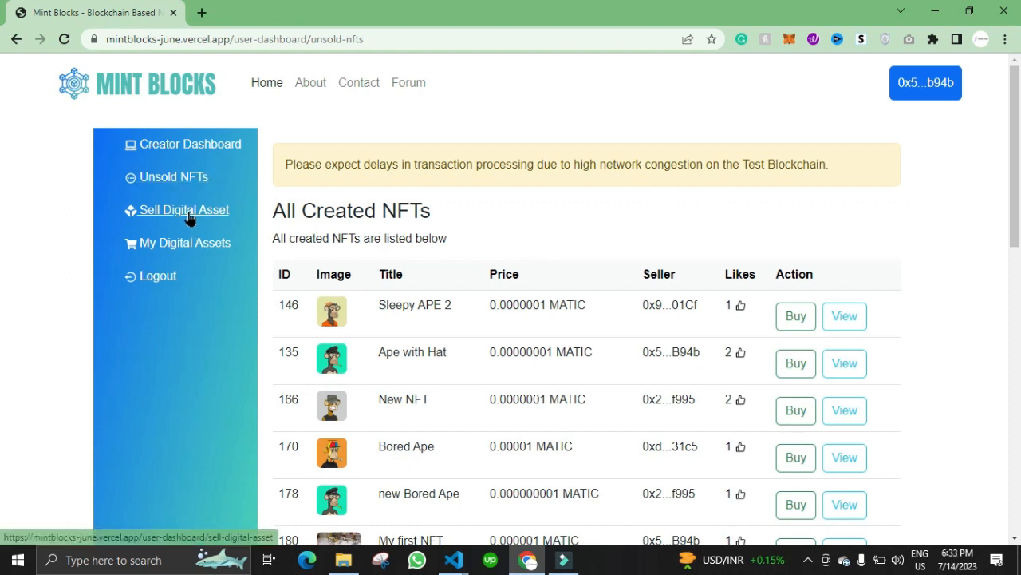
pyautogui.moveTo(182, 217)
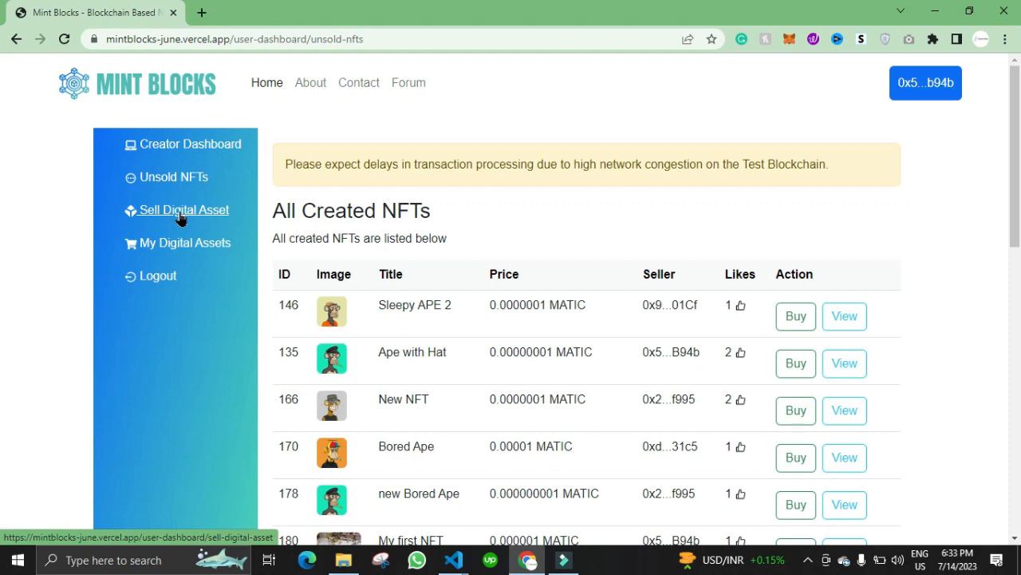
# Show My Digital Assets listing 'My first NFT' (ID 192) at 0.000002 MATIC.
pyautogui.click(185, 211)
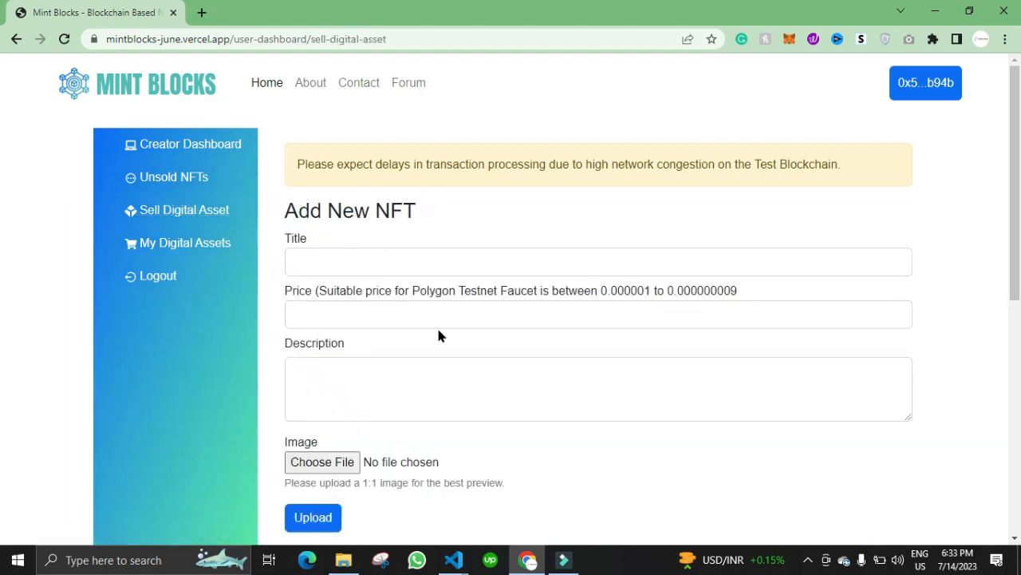
pyautogui.scroll(-3)
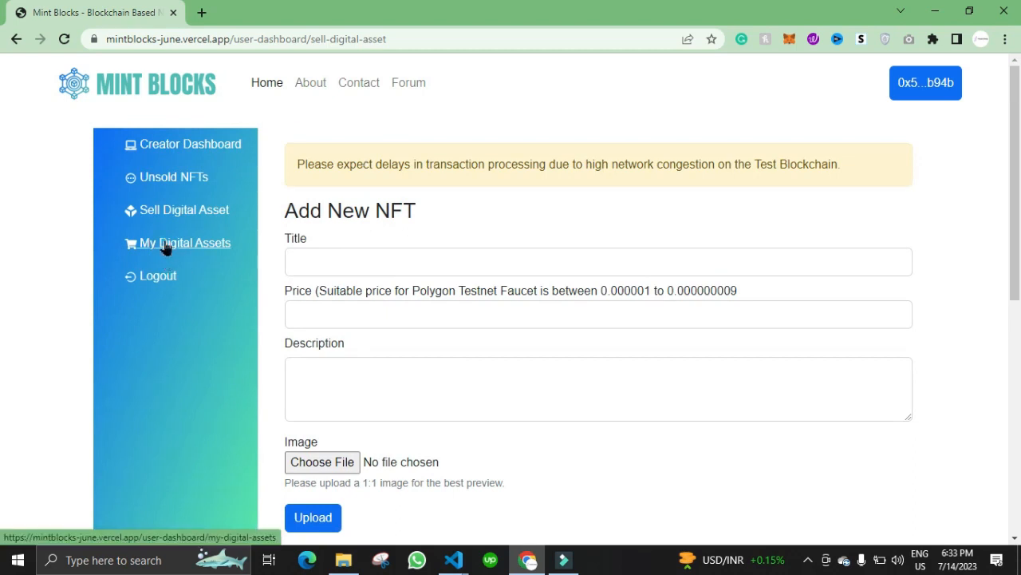
pyautogui.click(185, 242)
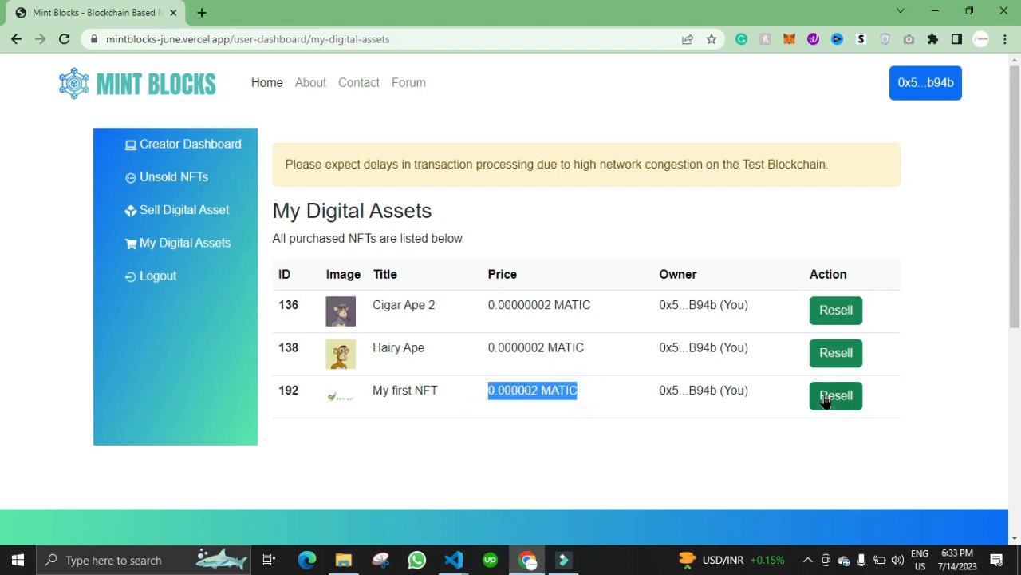
# Submit resale price 0.00000 for My first NFT and hand the request to MetaMask.
pyautogui.click(836, 396)
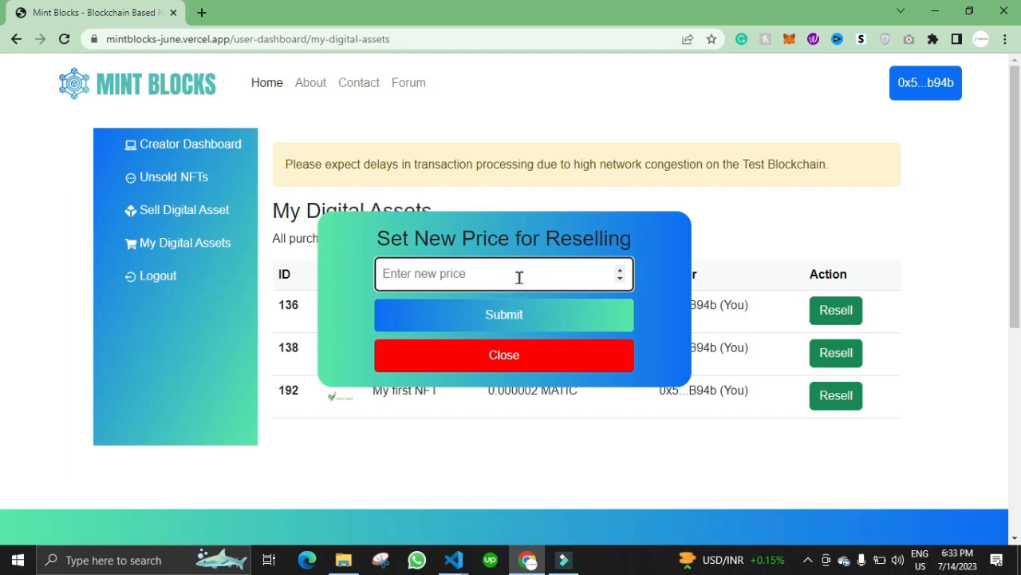
pyautogui.write('0.00000')
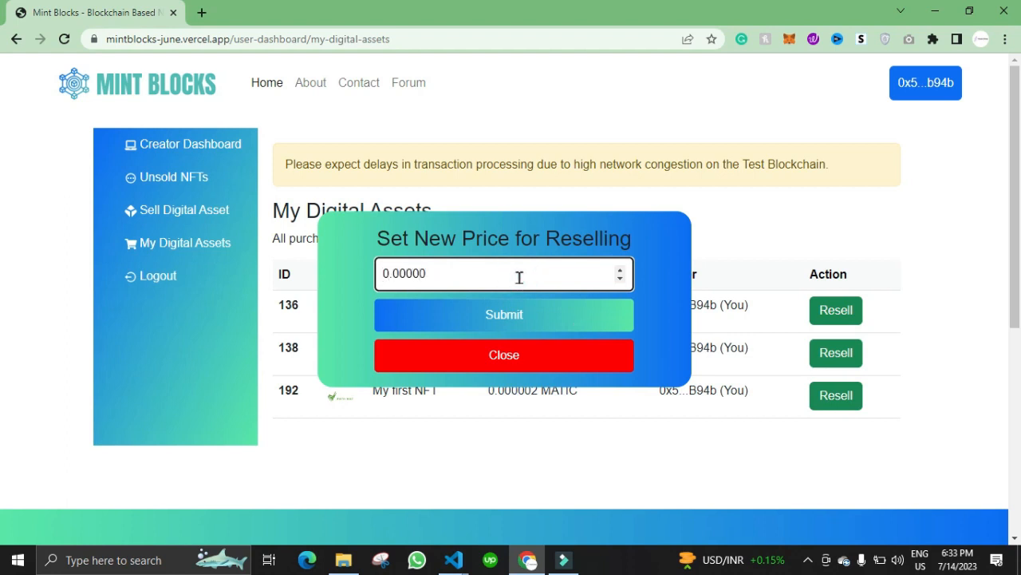
pyautogui.click(504, 315)
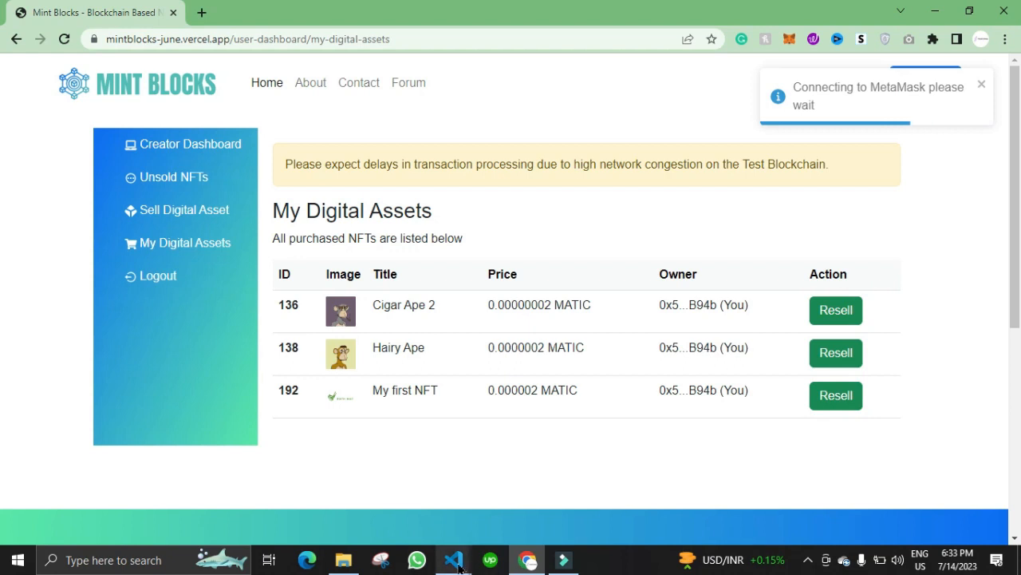
pyautogui.click(453, 559)
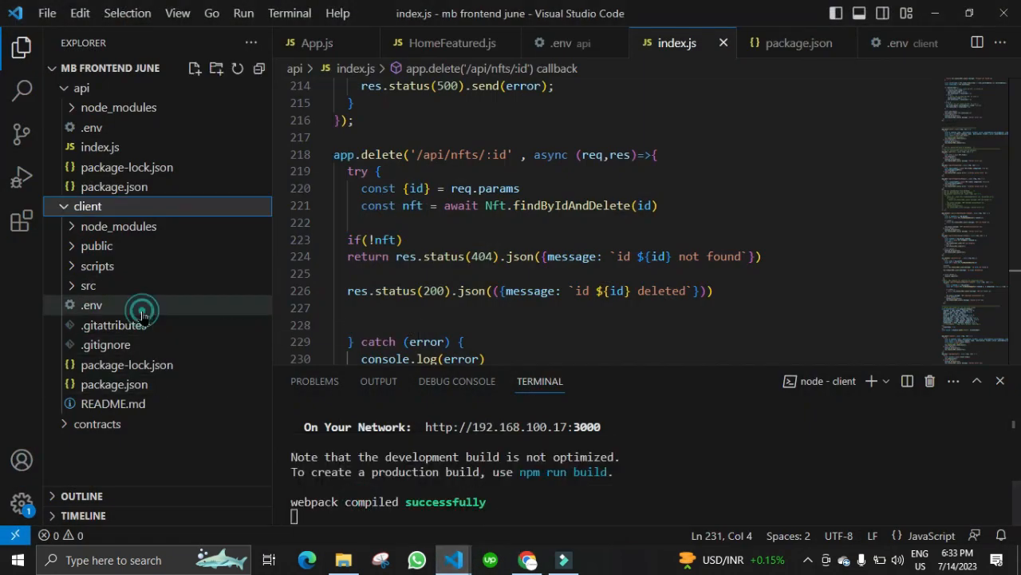
pyautogui.click(91, 305)
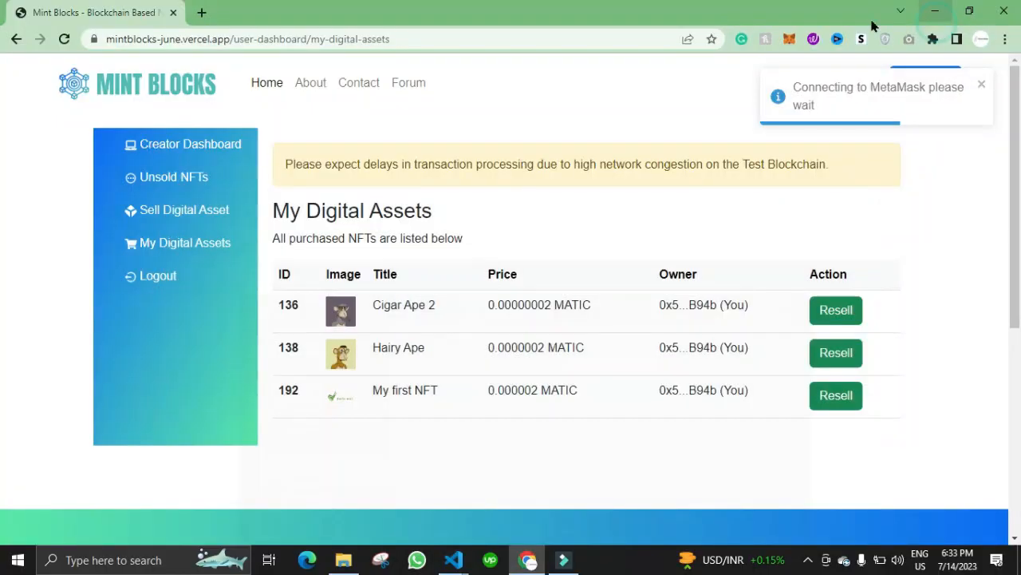
# Verify on Polygonscan that contract 0x422c...9fd5's latest Create Market Sale for token 192 succeeded.
pyautogui.click(201, 12)
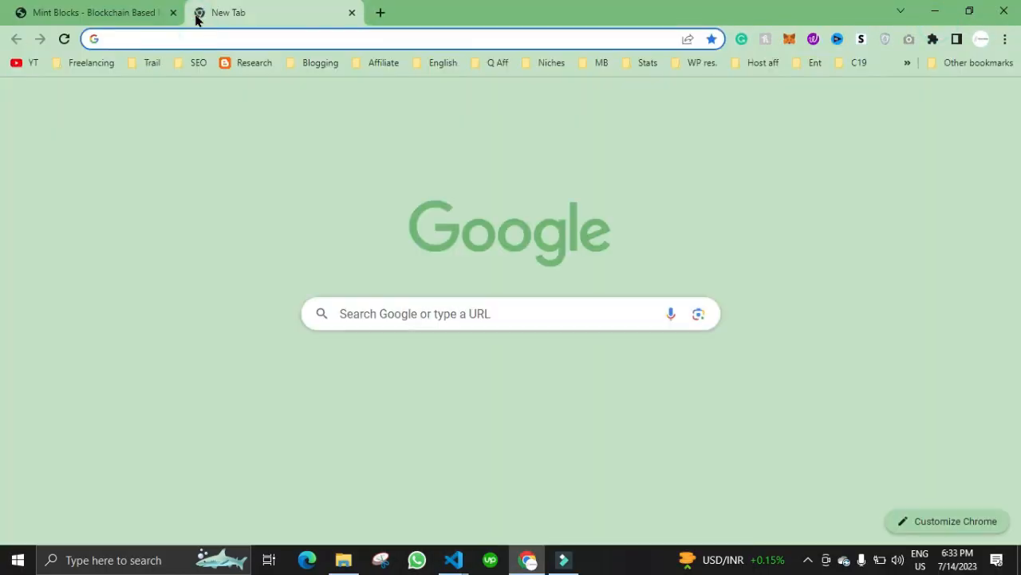
pyautogui.write('mumbai.polygonscan.com/address/0x422c3a901fc4723099f50c6097d2475e55eb9fd5')
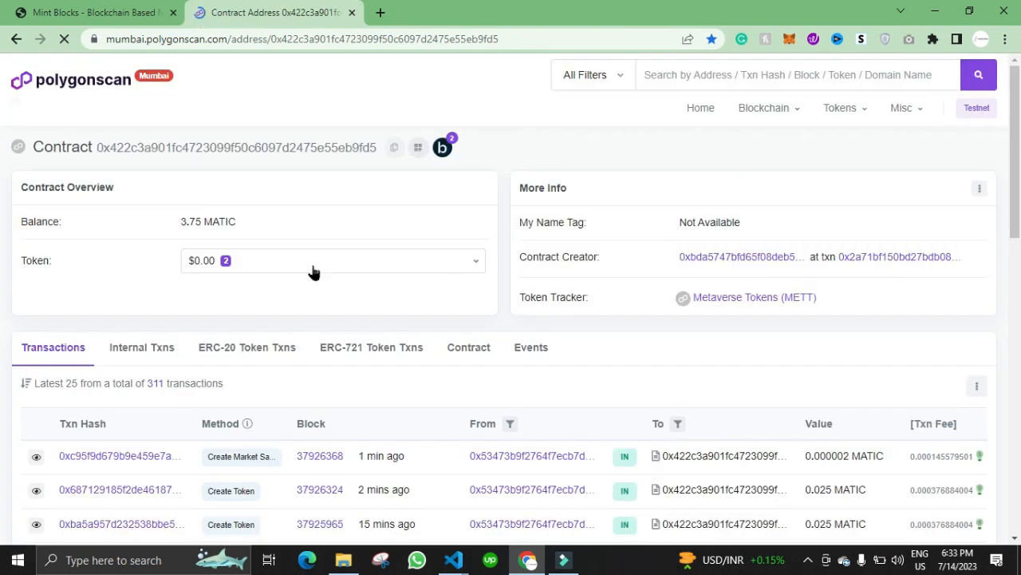
pyautogui.scroll(-3)
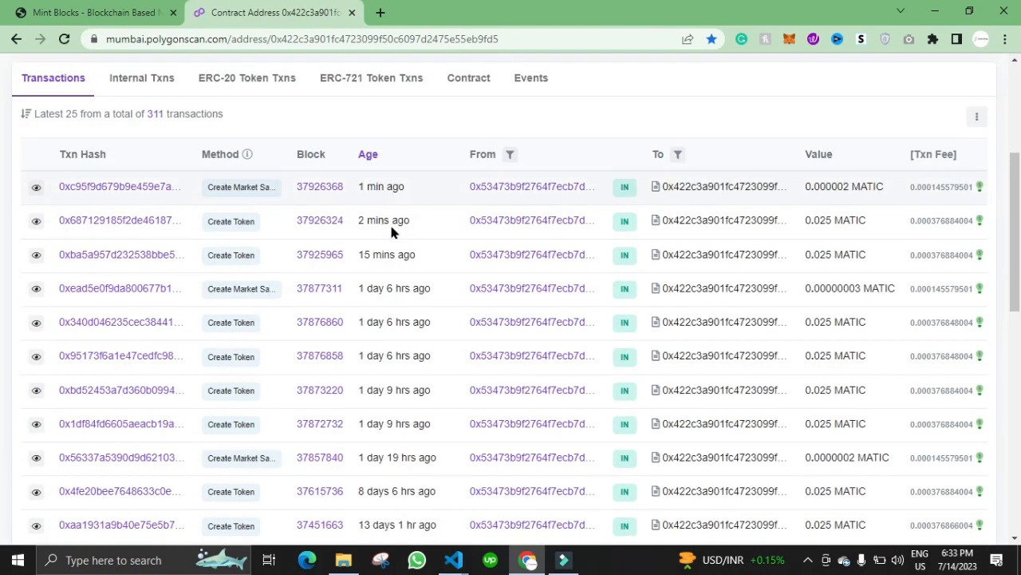
pyautogui.moveTo(289, 249)
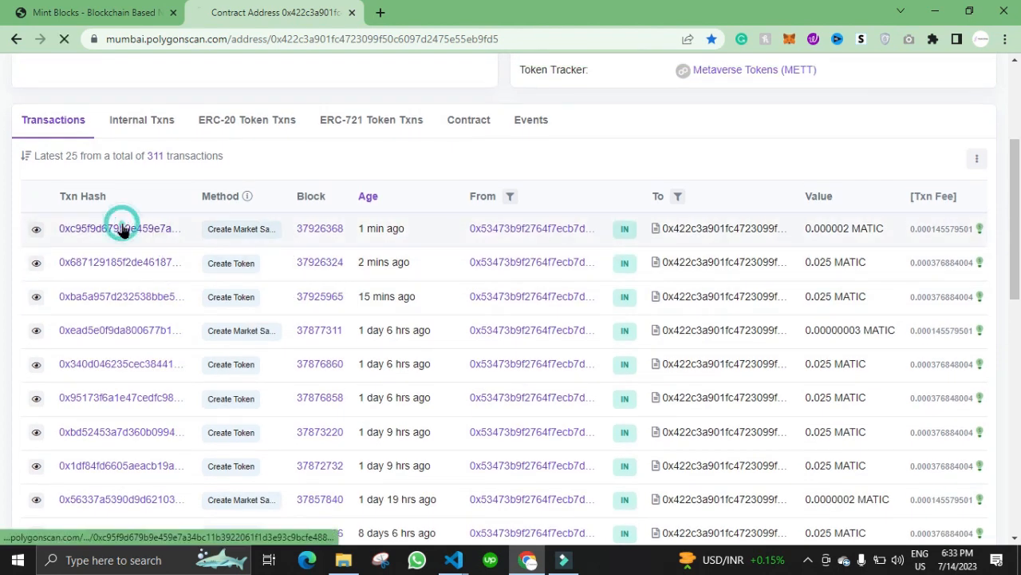
pyautogui.click(118, 228)
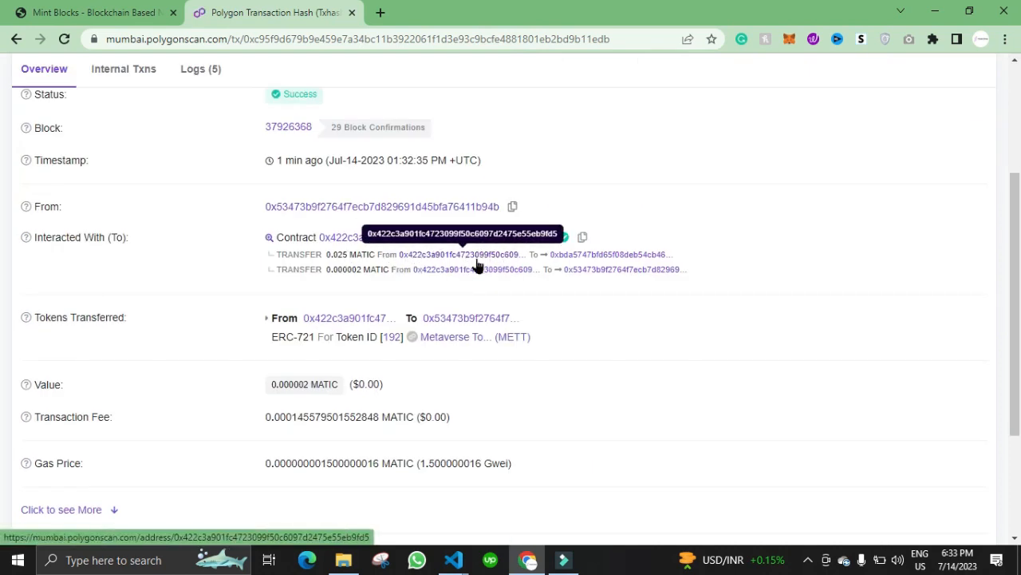
pyautogui.moveTo(508, 290)
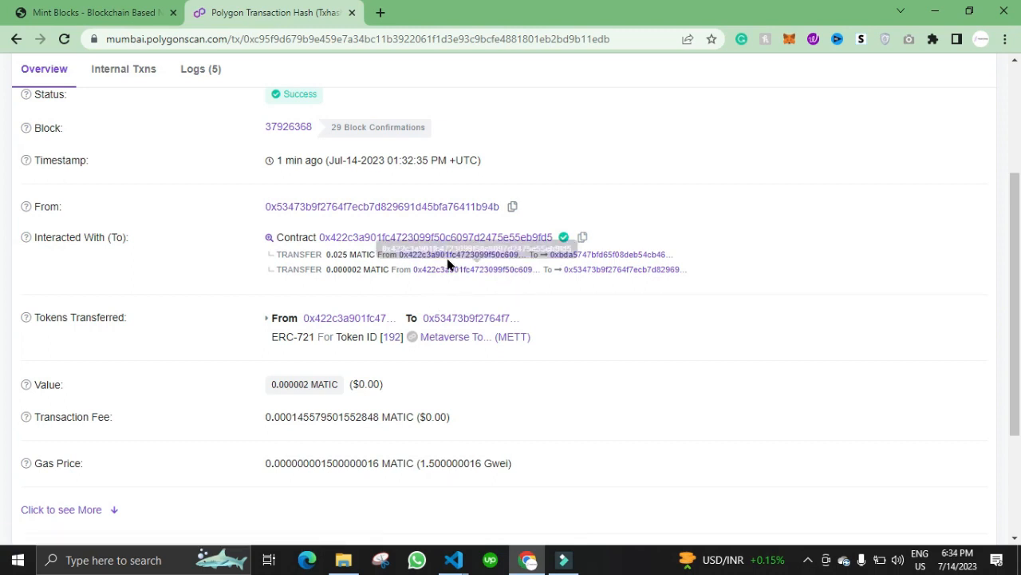
pyautogui.moveTo(587, 262)
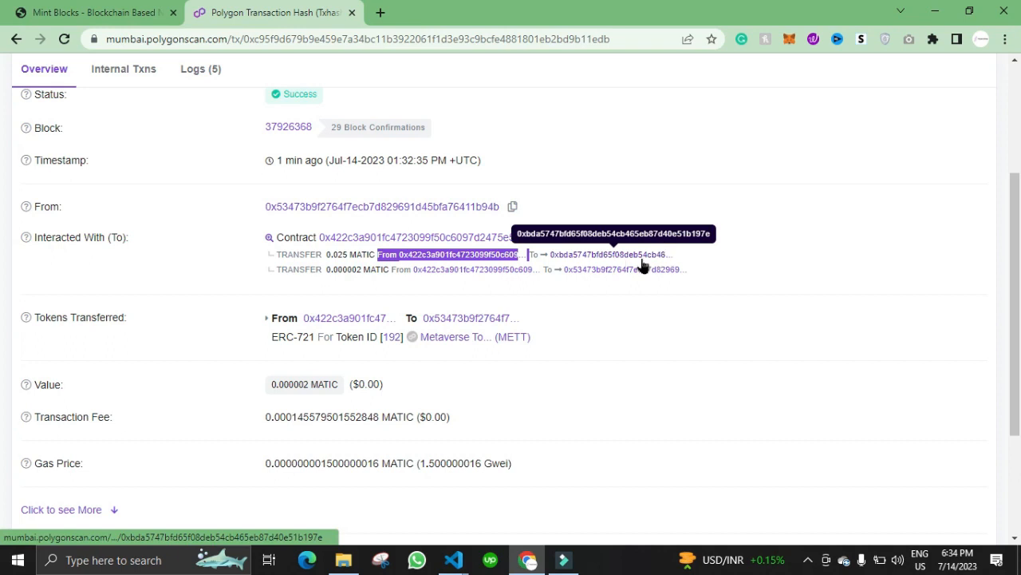
pyautogui.moveTo(236, 278)
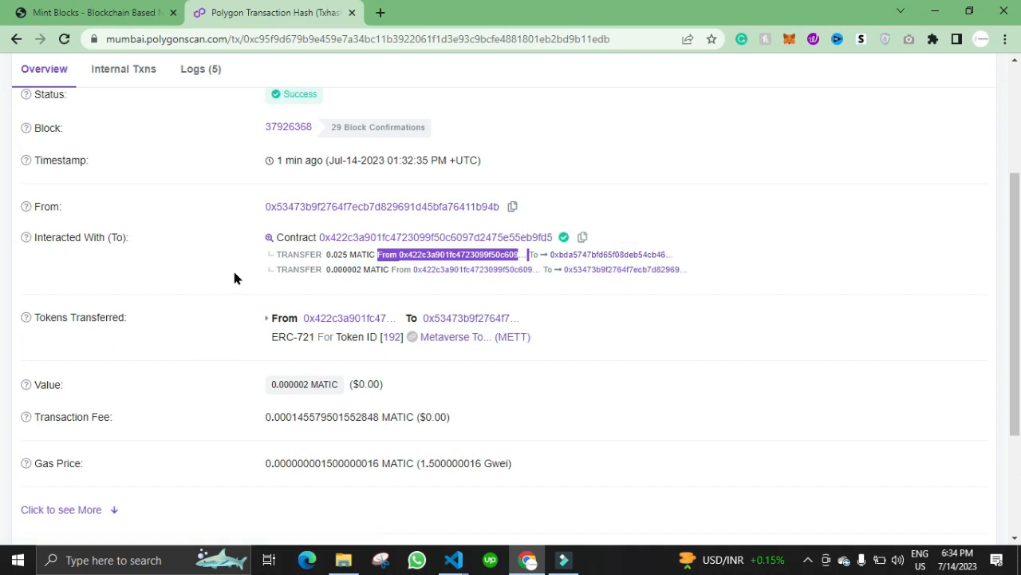
pyautogui.click(450, 254)
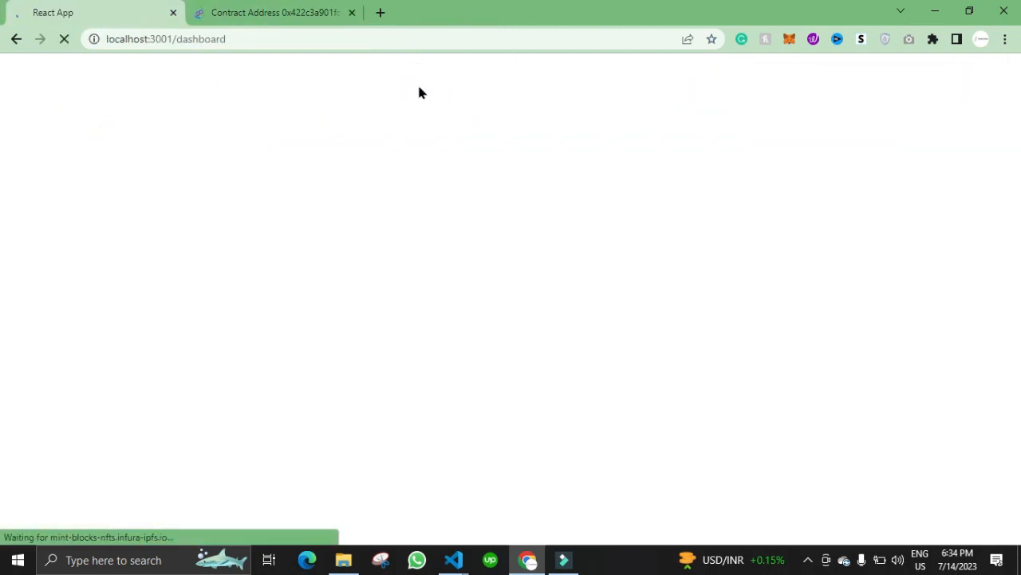
# View the Mint Blocks Forum Register page at localhost:3001.
pyautogui.click(992, 82)
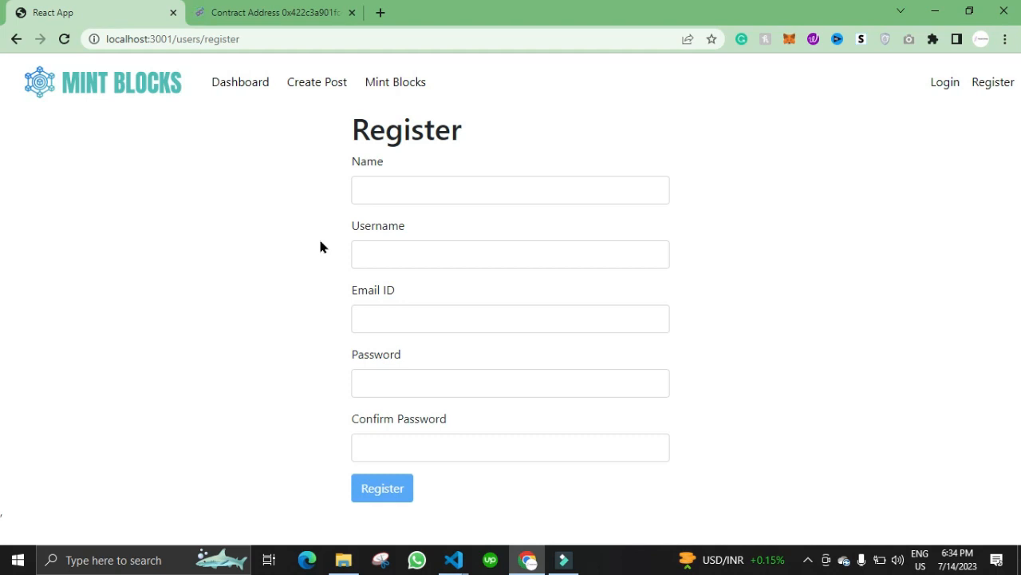
pyautogui.moveTo(212, 406)
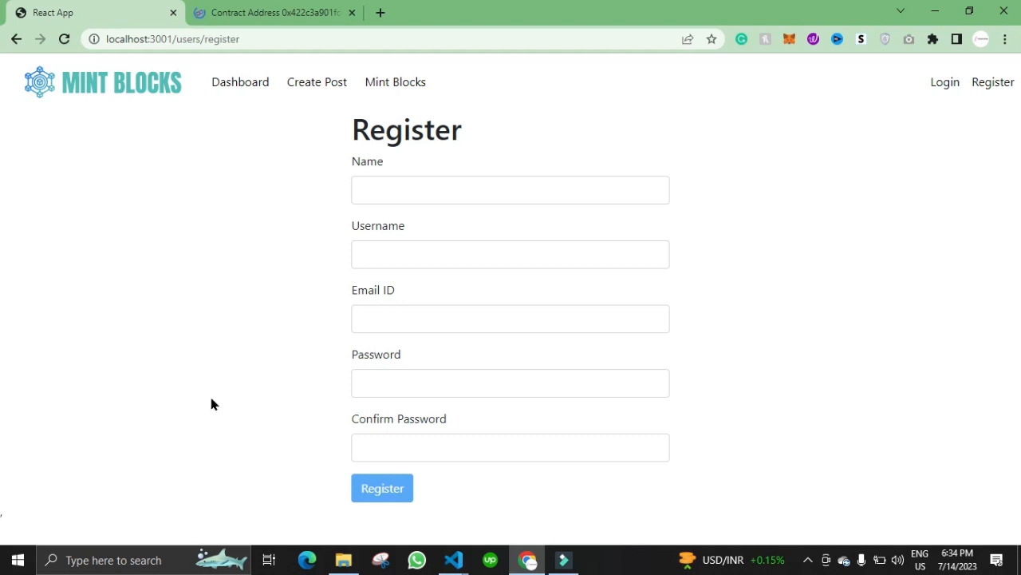
pyautogui.moveTo(320, 246)
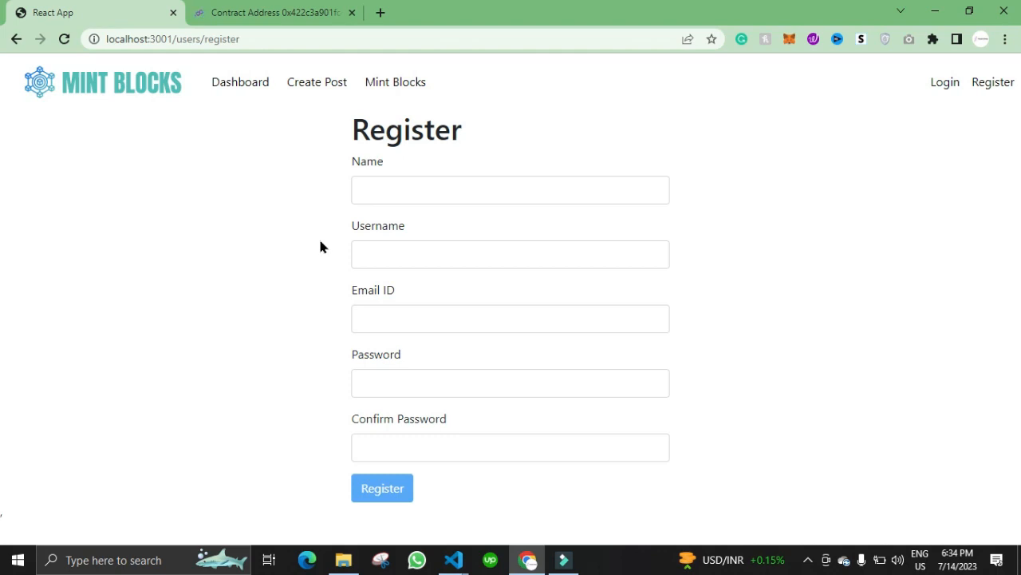
pyautogui.moveTo(102, 306)
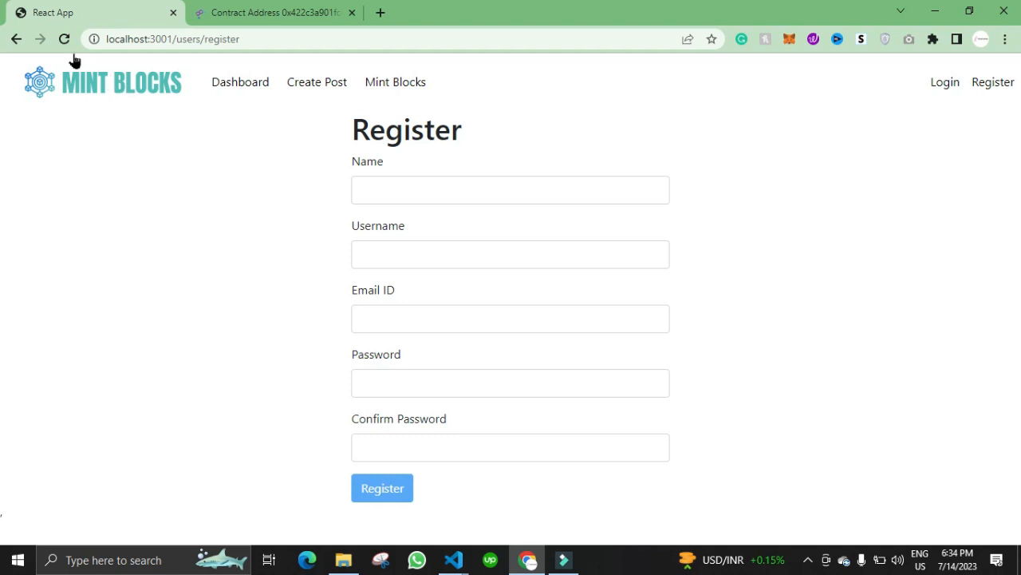
pyautogui.moveTo(321, 246)
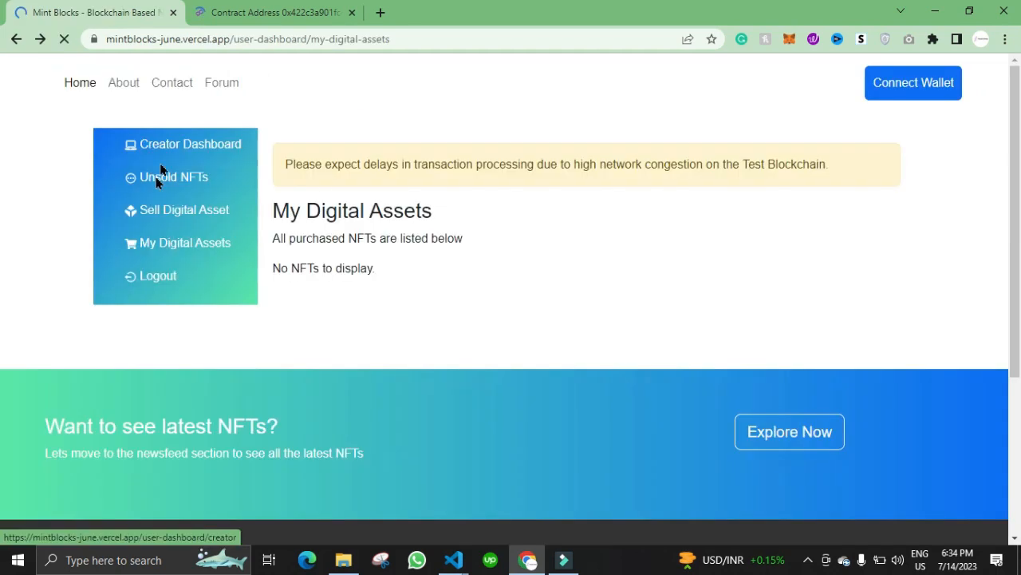
# From the Creator Dashboard, list the six rejected NFTs with their rejection reasons.
pyautogui.click(190, 144)
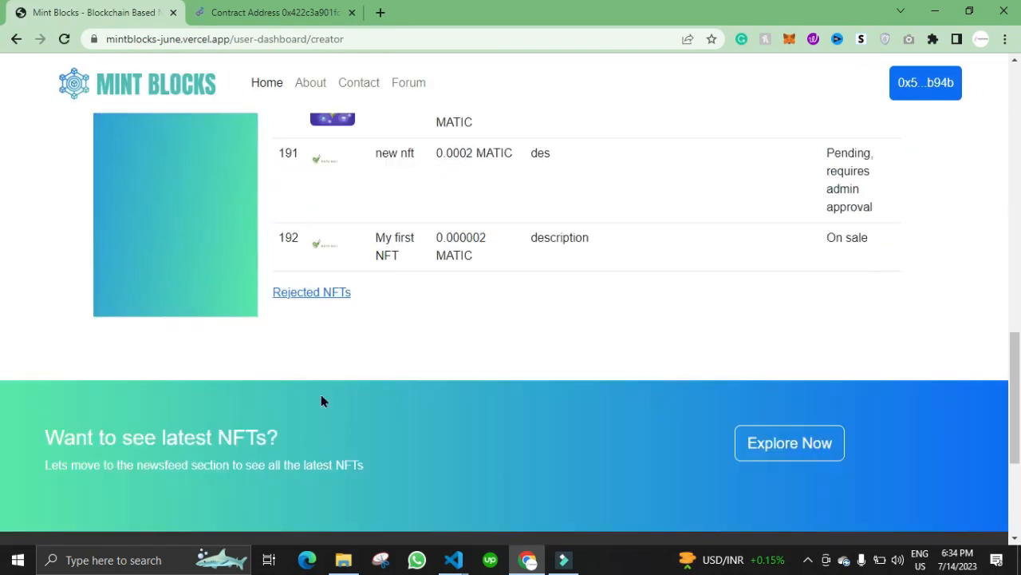
pyautogui.scroll(-3)
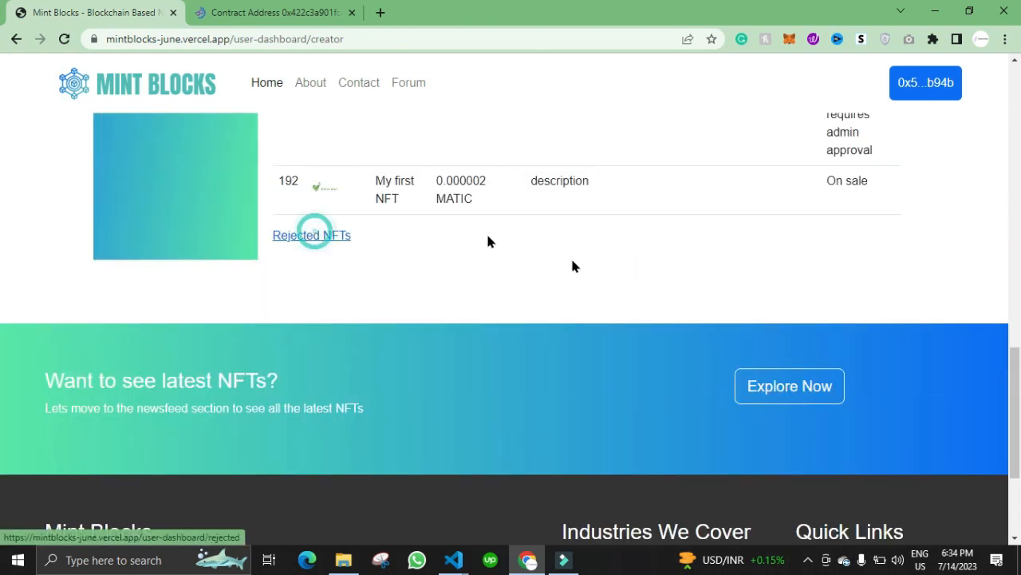
pyautogui.click(311, 234)
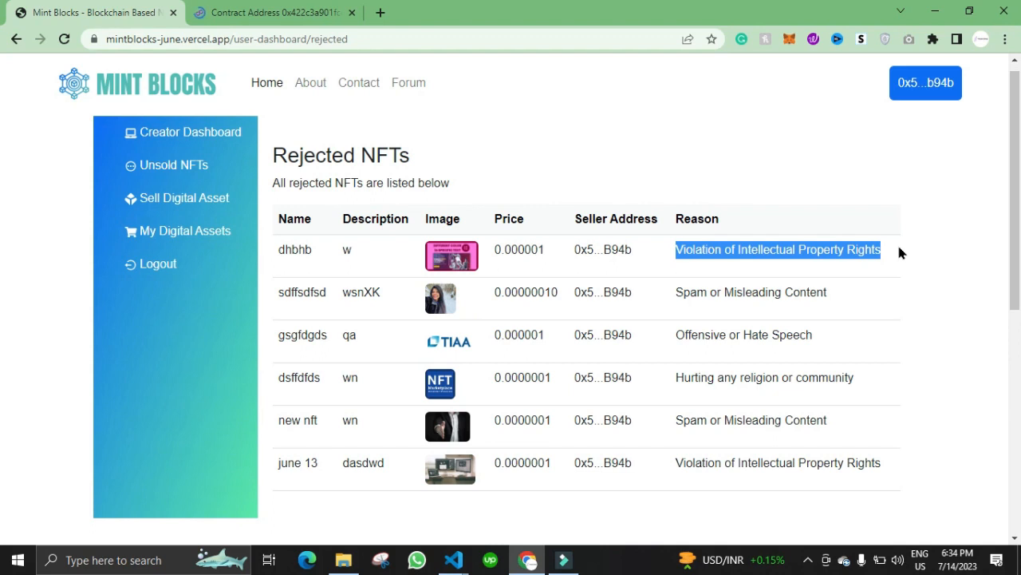
pyautogui.scroll(-3)
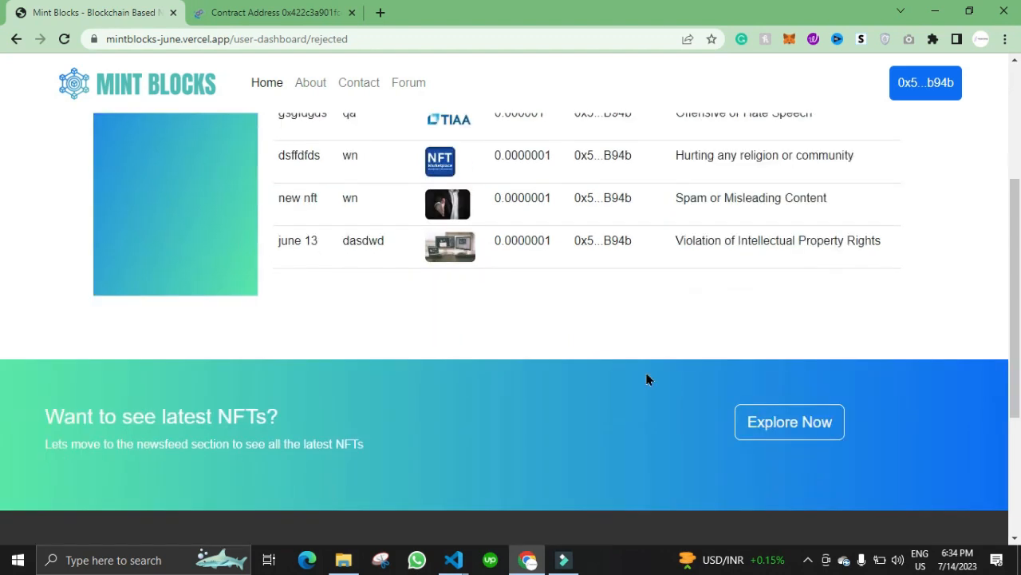